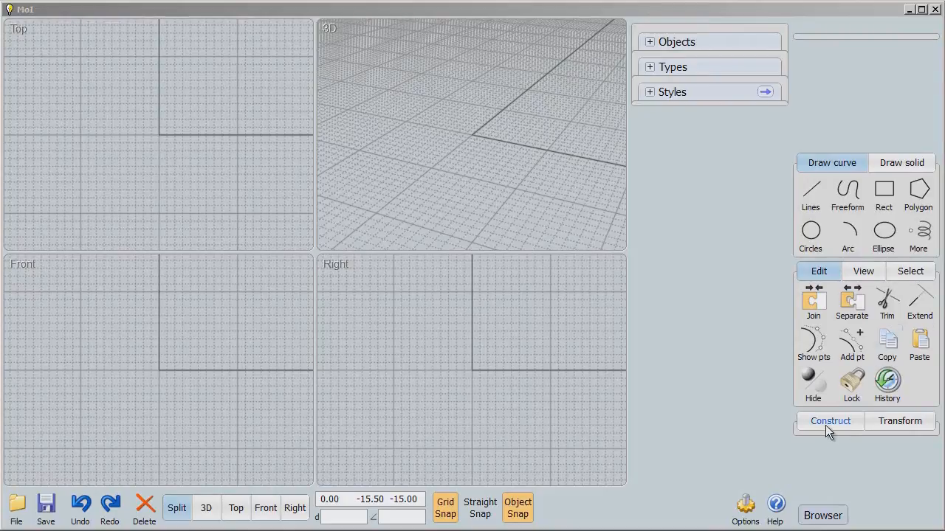
- Start the Loft command from the Construct tools so it prompts for curves to loft
{"action": "left_click", "coordinate": [884, 372]}
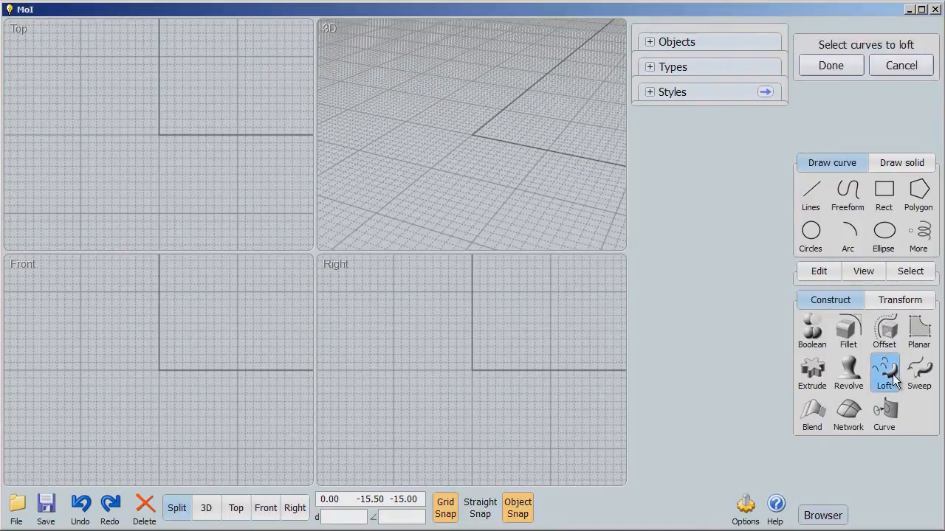
{"action": "mouse_move", "coordinate": [315, 432]}
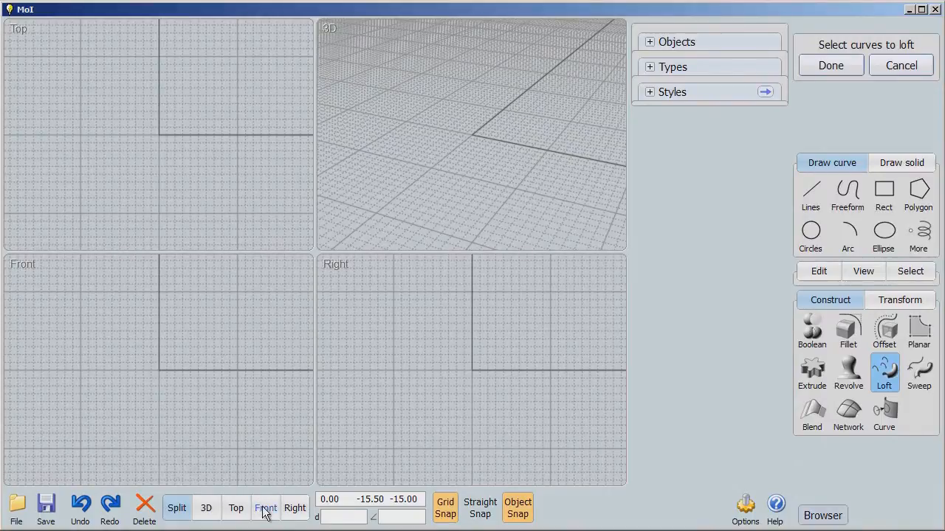
- Maximize the Front view and draw a circle, center rectangle and center pentagon around the origin
{"action": "left_click", "coordinate": [265, 507]}
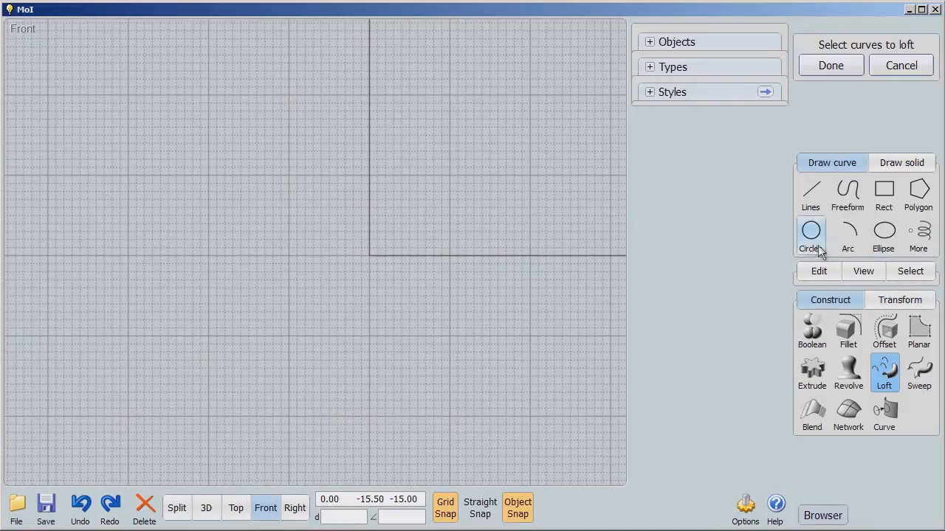
{"action": "left_click", "coordinate": [810, 235]}
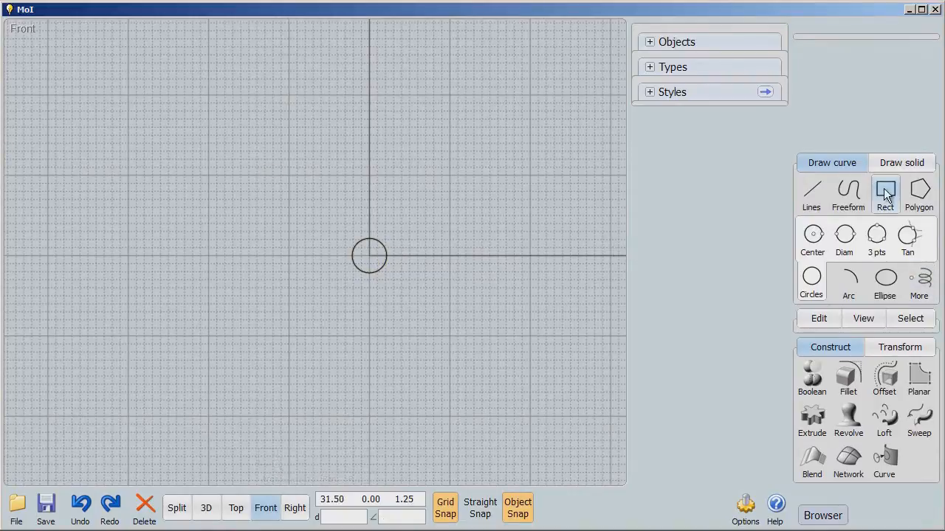
{"action": "left_click", "coordinate": [884, 194]}
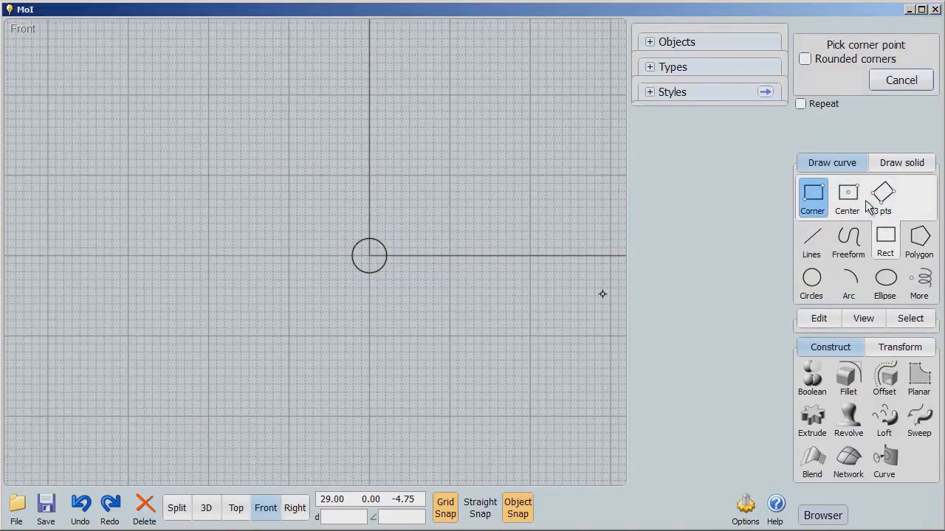
{"action": "left_click", "coordinate": [847, 195]}
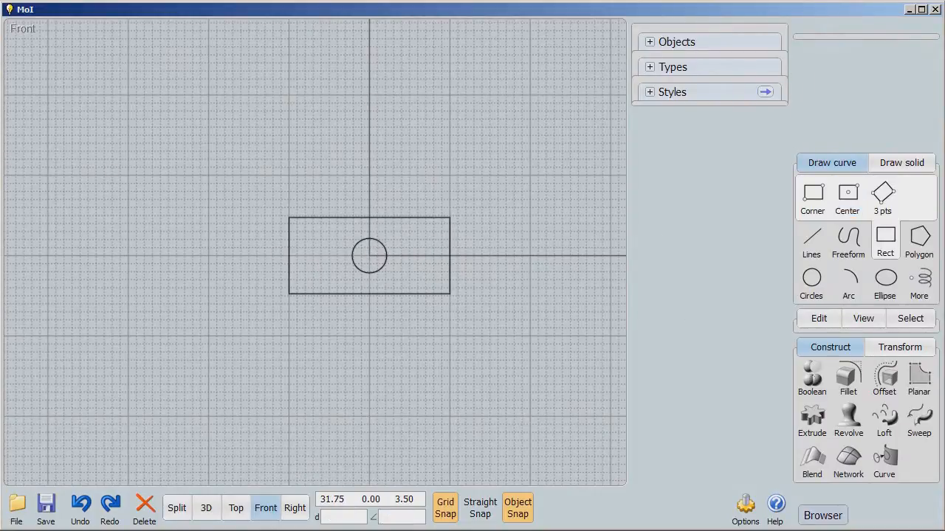
{"action": "left_click", "coordinate": [918, 240]}
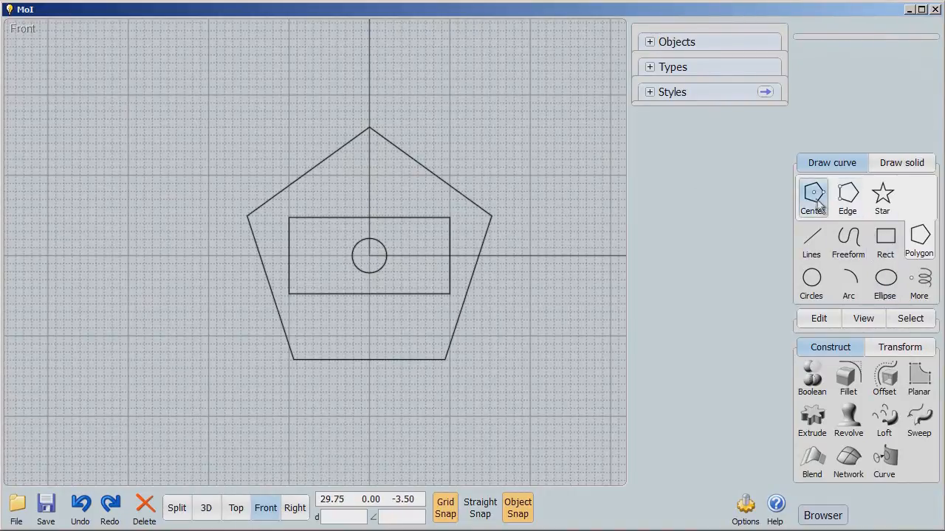
- Draw a six-sided center hexagon around the pentagon, then draw a trial star and undo it
{"action": "left_click", "coordinate": [811, 196]}
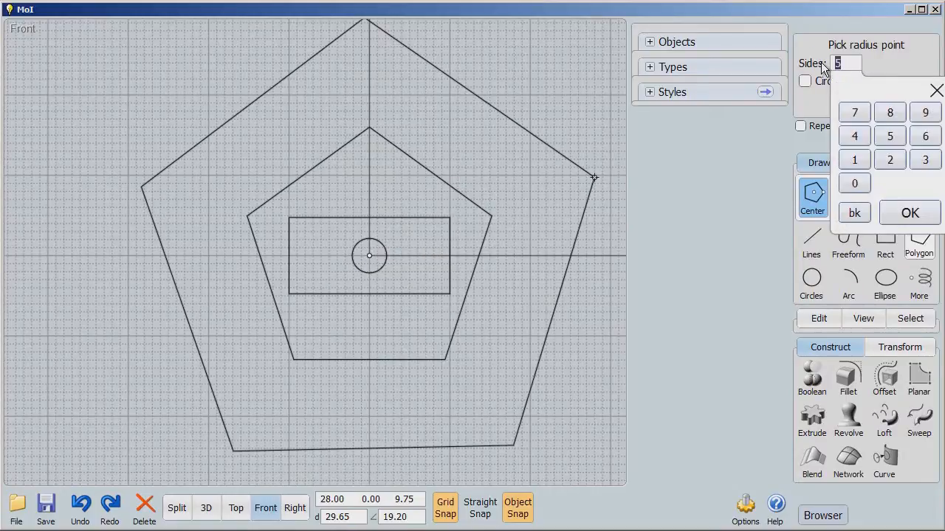
{"action": "left_click", "coordinate": [925, 136]}
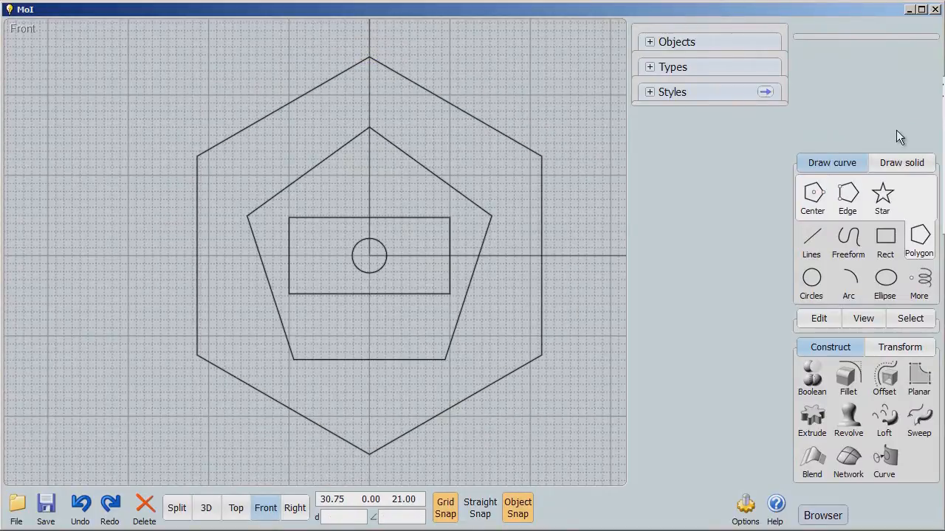
{"action": "left_click", "coordinate": [882, 195]}
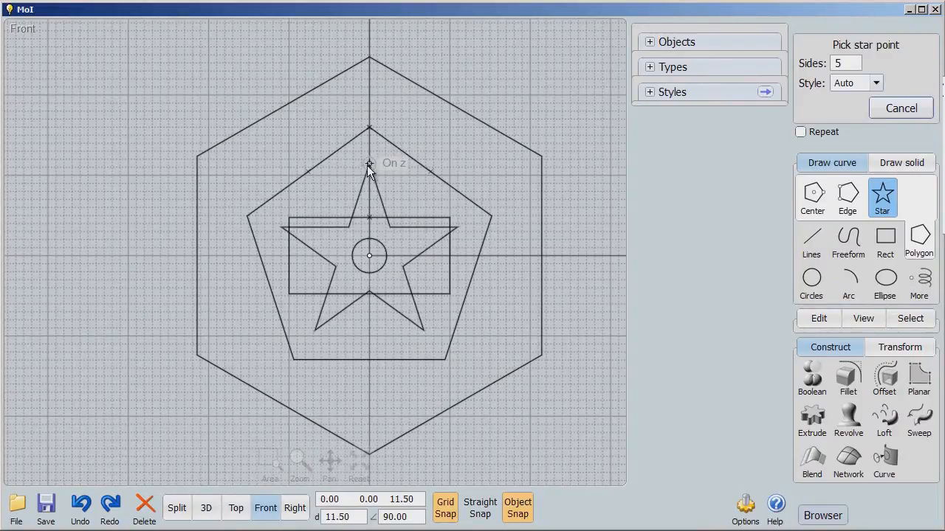
{"action": "mouse_move", "coordinate": [369, 36]}
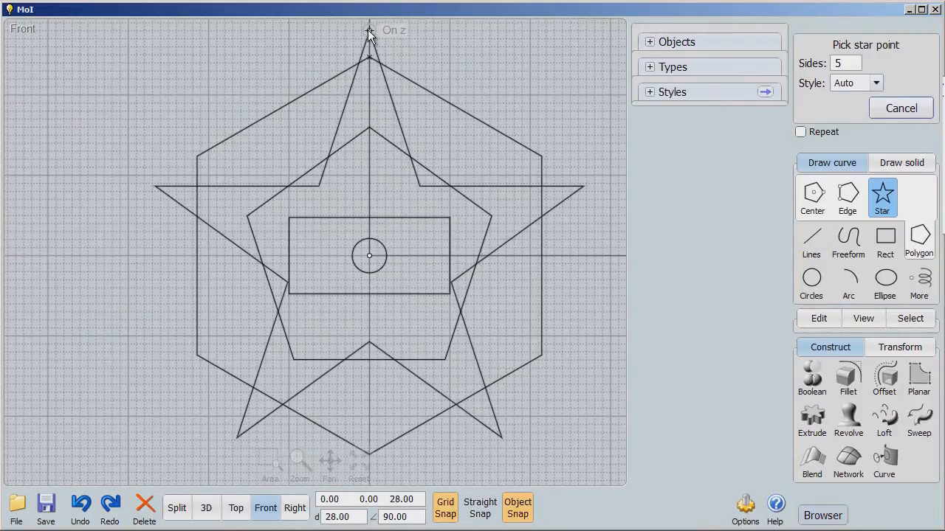
{"action": "left_click", "coordinate": [900, 107]}
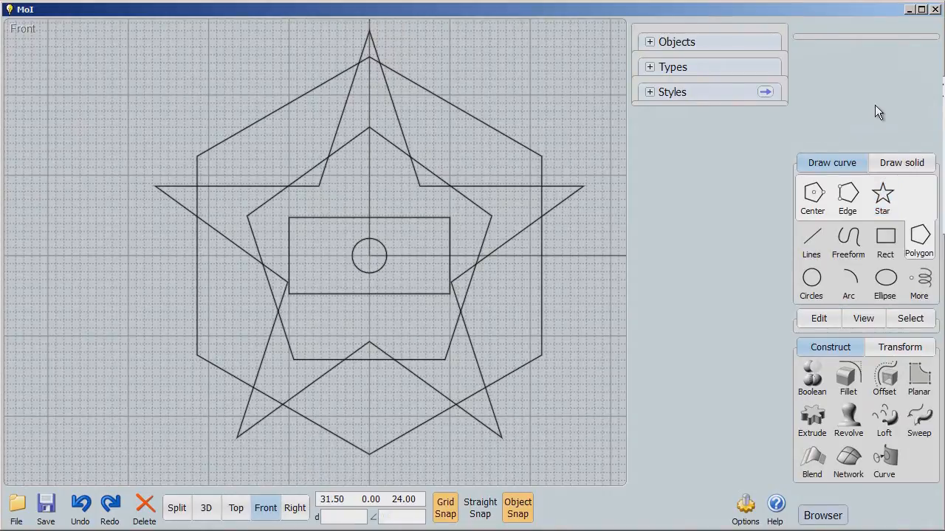
{"action": "mouse_move", "coordinate": [865, 109]}
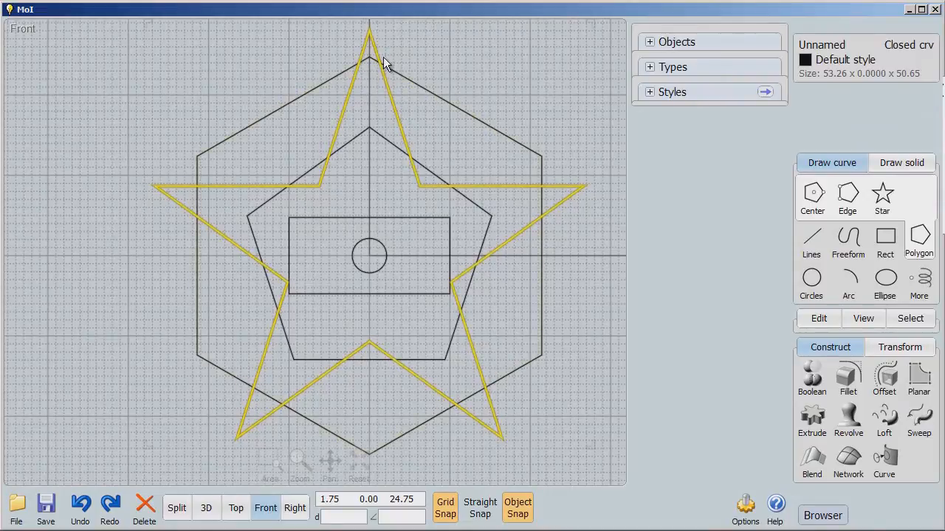
{"action": "left_click", "coordinate": [110, 509]}
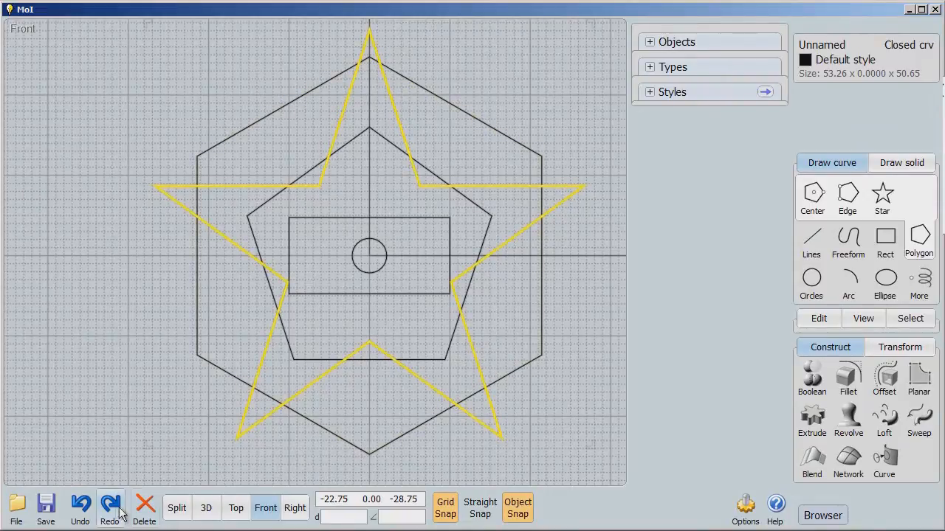
{"action": "left_click", "coordinate": [80, 508]}
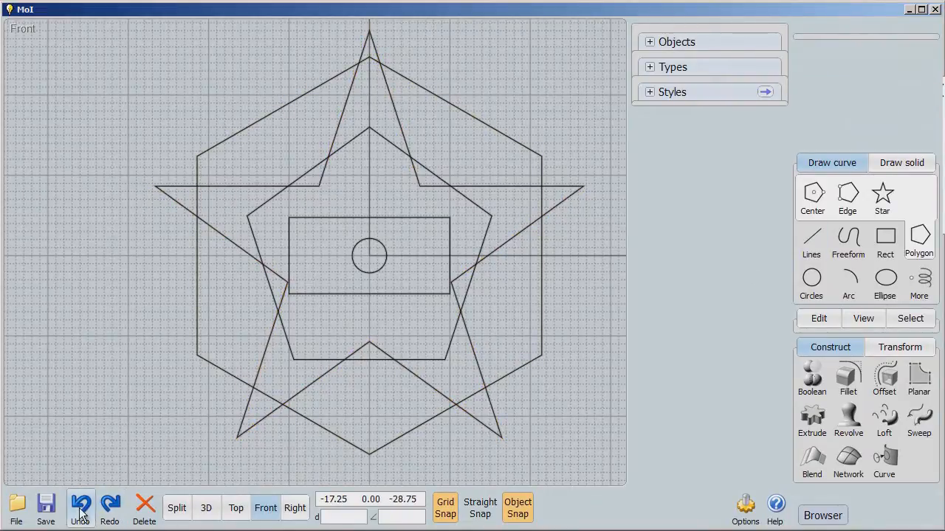
{"action": "left_click", "coordinate": [80, 510]}
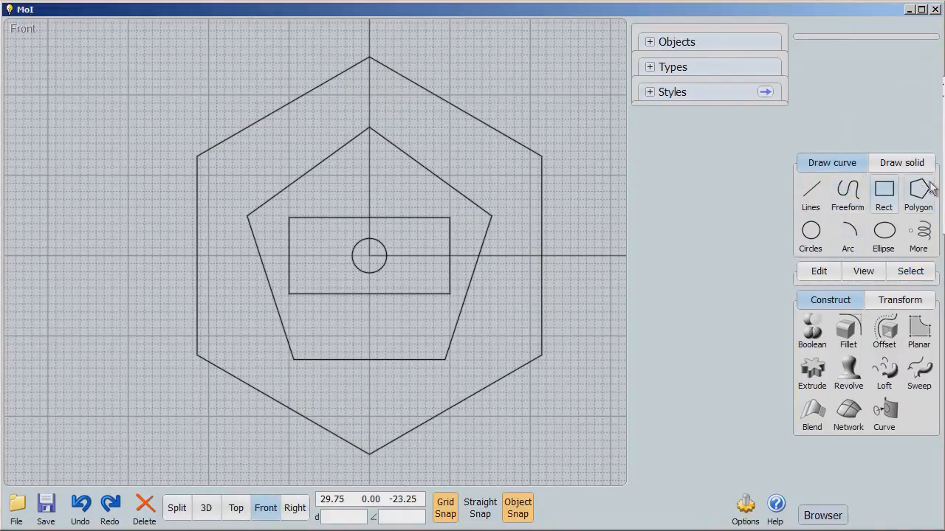
- Draw a six-point star from the origin with its tip snapped to the hexagon's top corner
{"action": "left_click", "coordinate": [918, 194]}
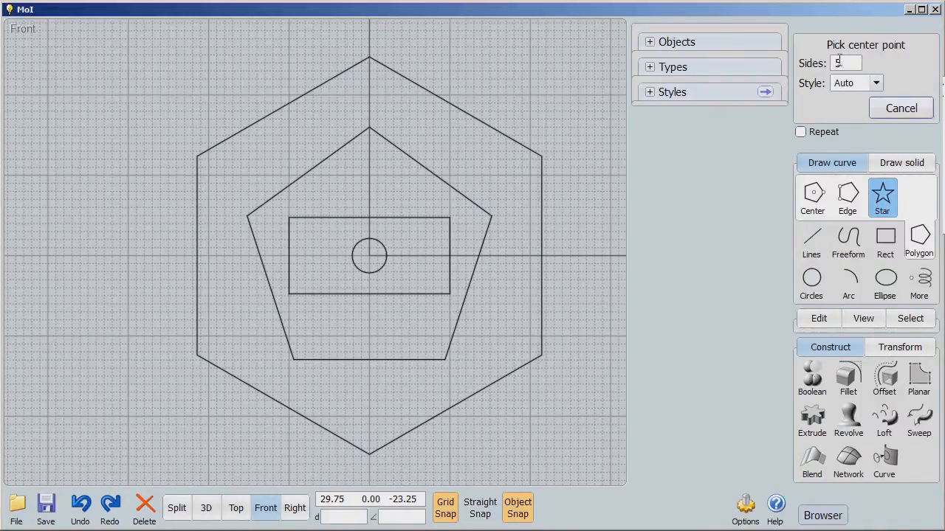
{"action": "left_click", "coordinate": [845, 63]}
{"action": "type", "text": "6"}
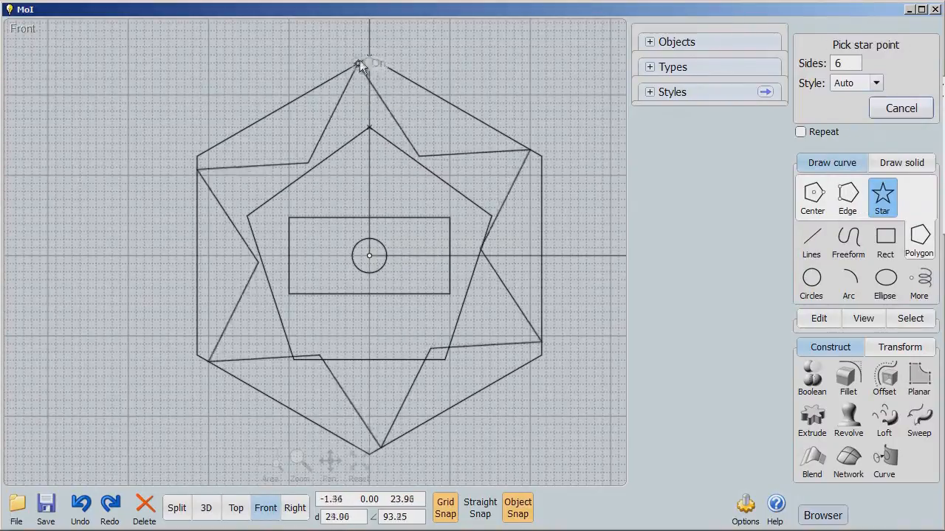
{"action": "left_click", "coordinate": [369, 63]}
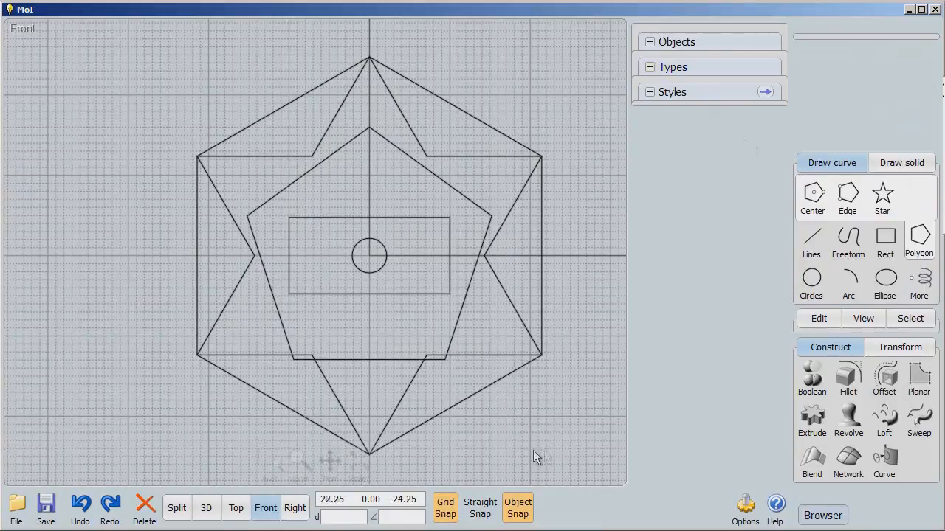
{"action": "left_click", "coordinate": [369, 256]}
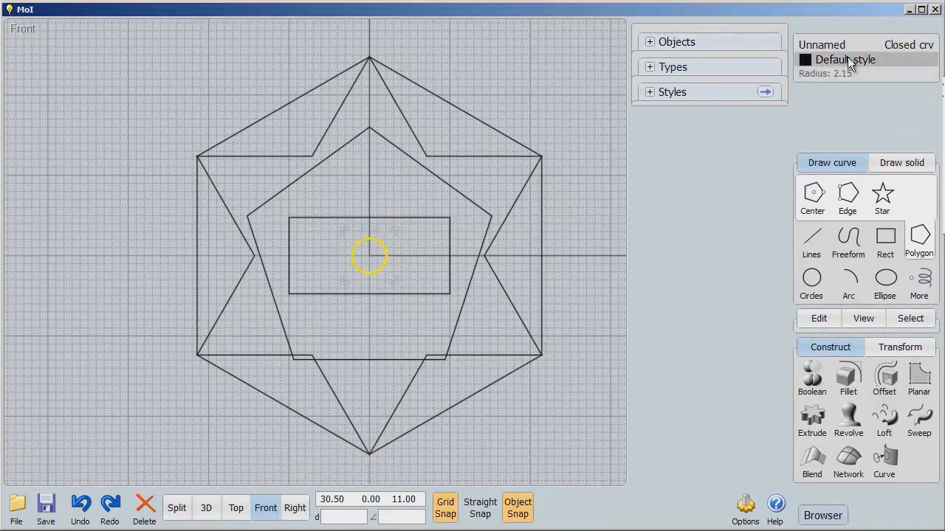
- Name the circle item1 and confirm names for the rectangle and pentagon curves
{"action": "left_click", "coordinate": [845, 59]}
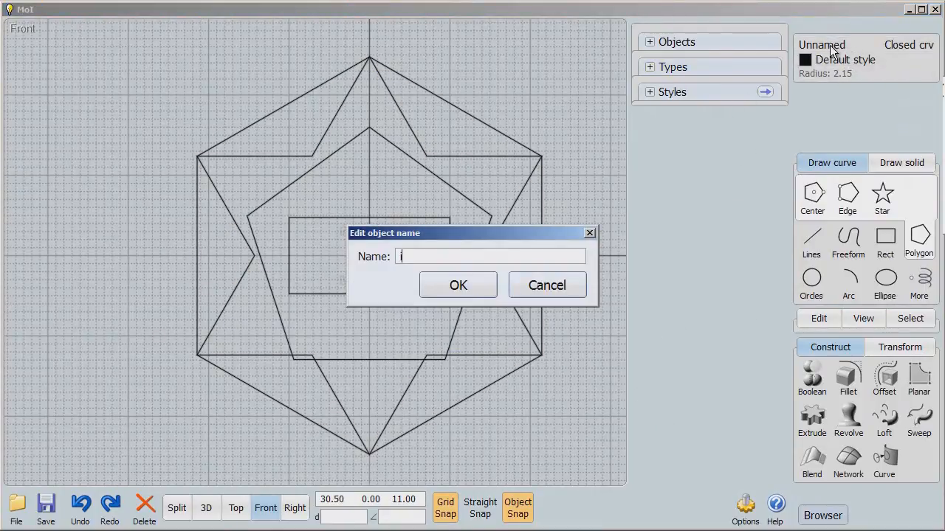
{"action": "type", "text": "item1"}
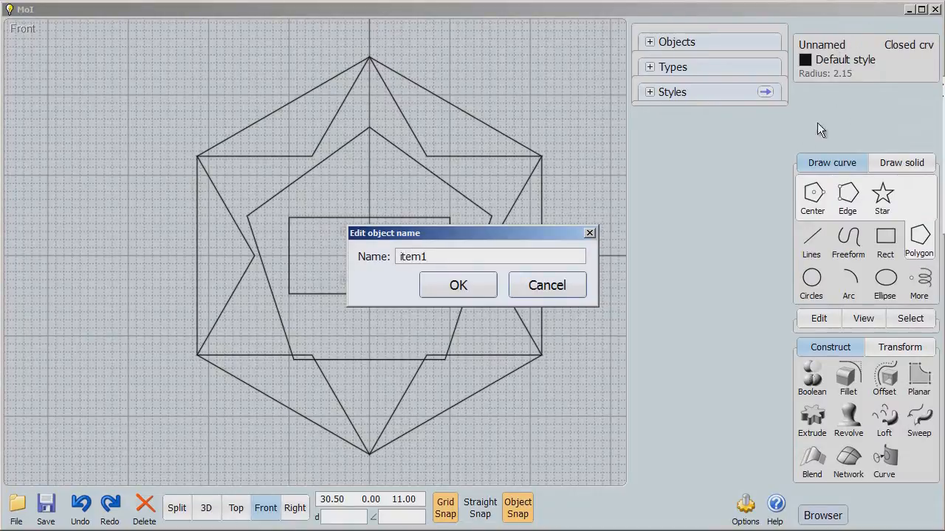
{"action": "left_click", "coordinate": [457, 285]}
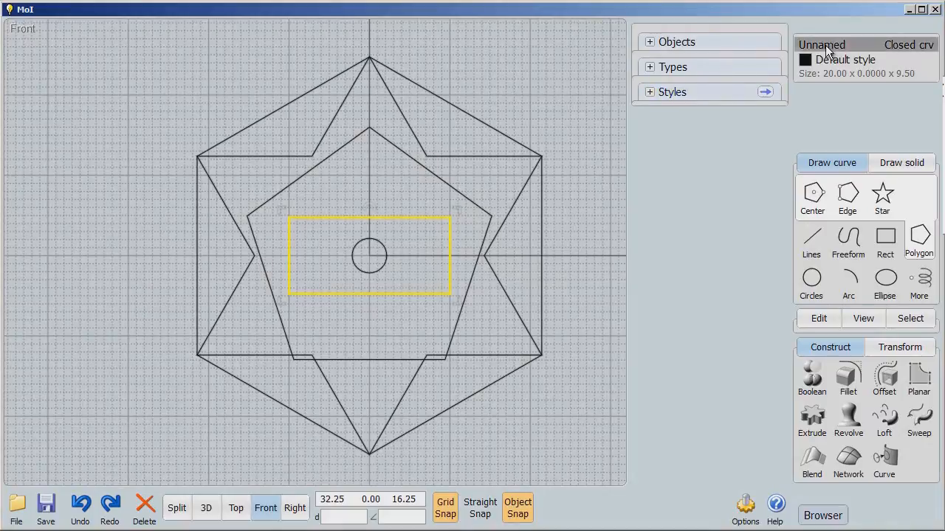
{"action": "left_click", "coordinate": [820, 44]}
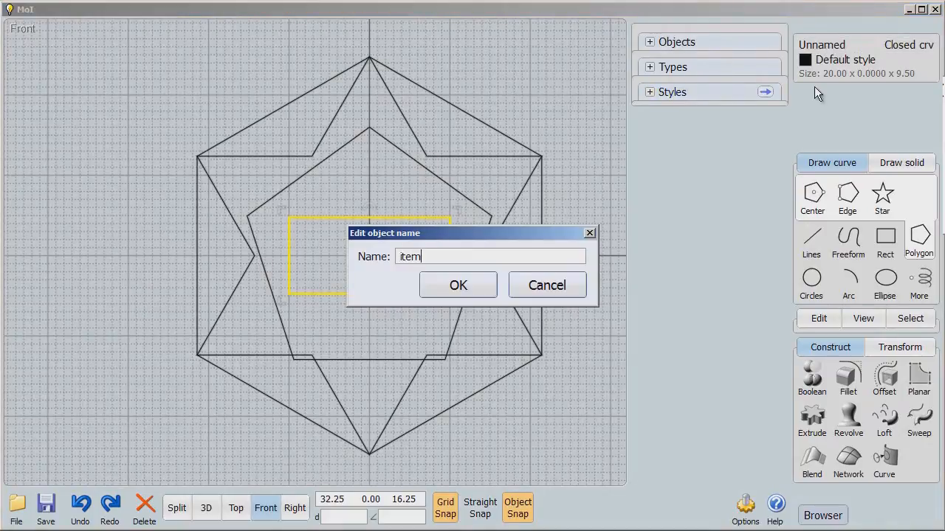
{"action": "left_click", "coordinate": [457, 285]}
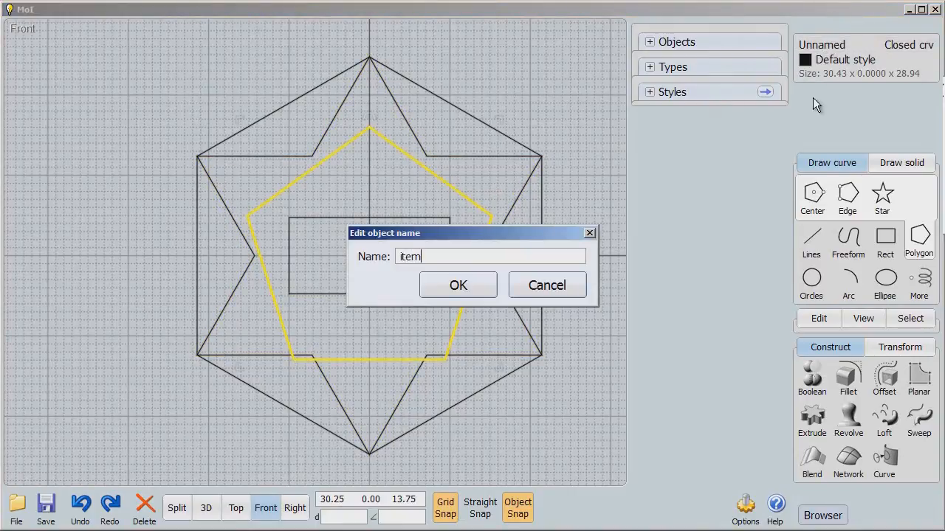
{"action": "left_click", "coordinate": [458, 285]}
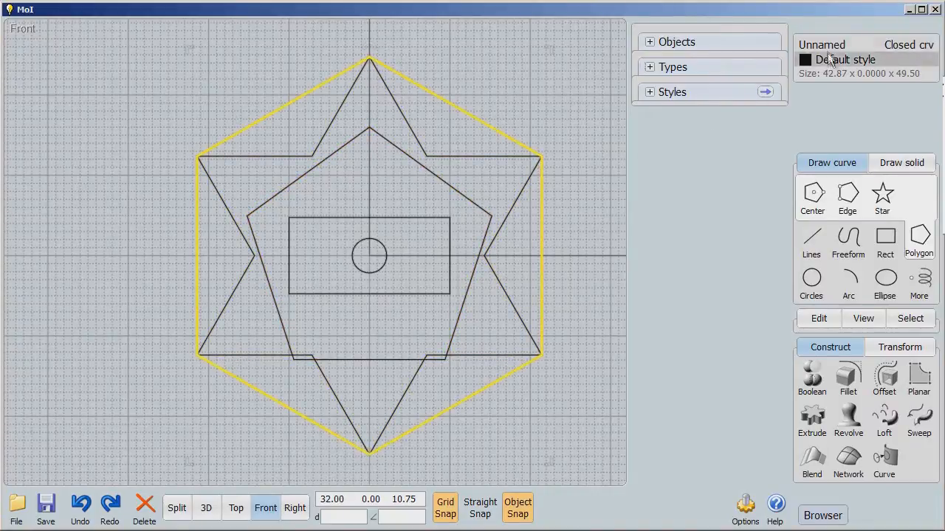
- Name the hexagon item4 and the six-point star item5
{"action": "left_click", "coordinate": [822, 45]}
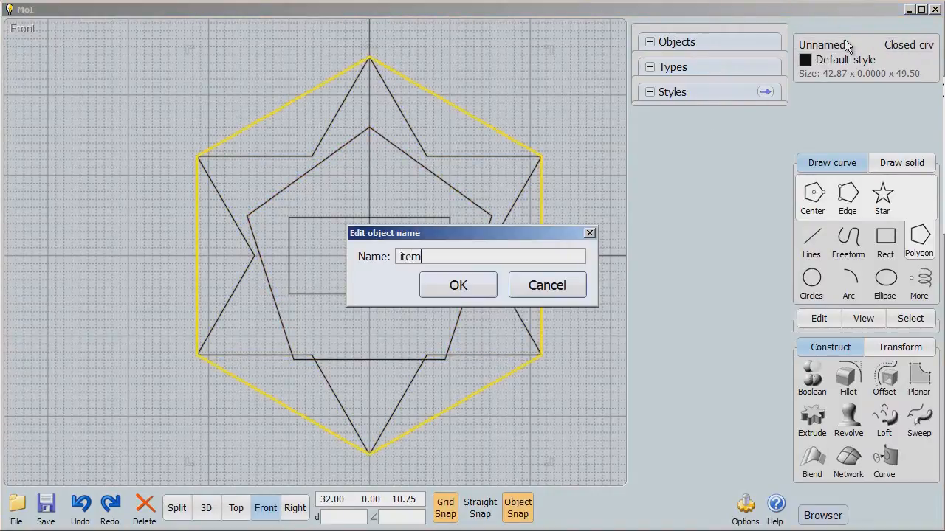
{"action": "type", "text": "4"}
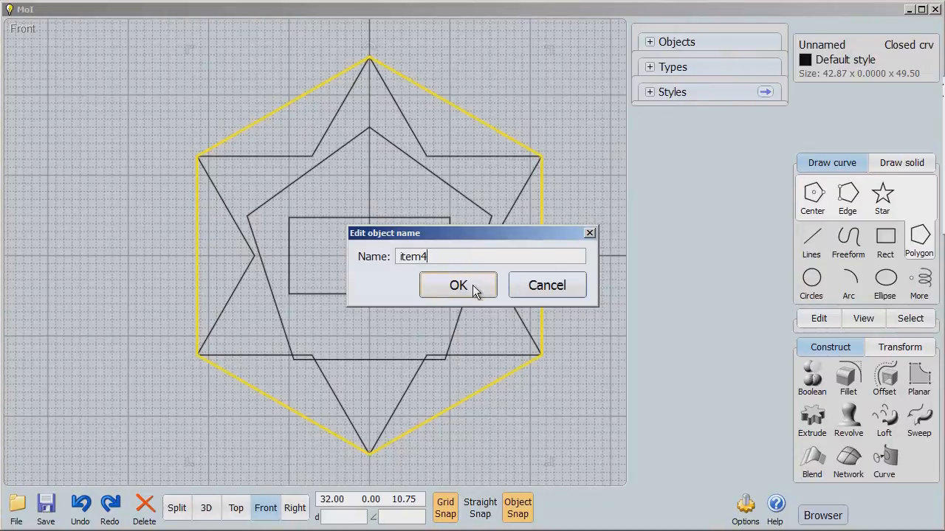
{"action": "left_click", "coordinate": [457, 285]}
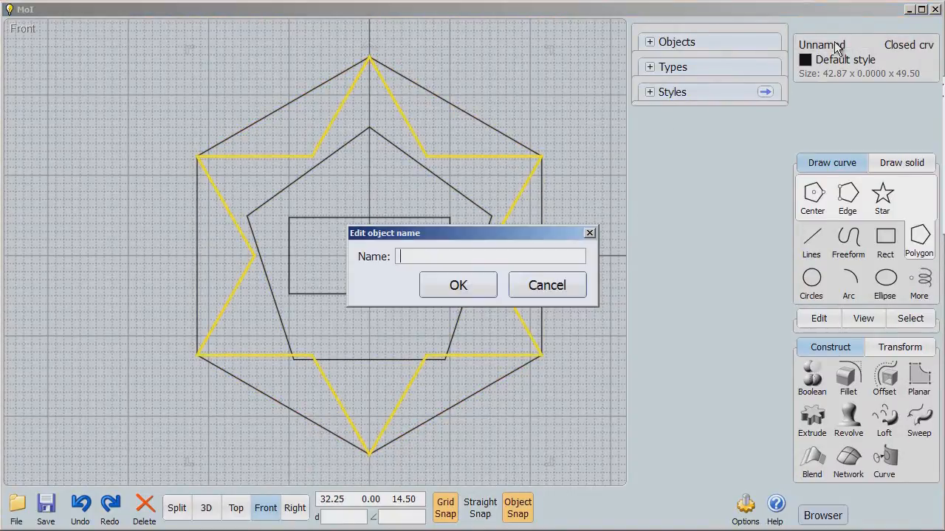
{"action": "type", "text": "items"}
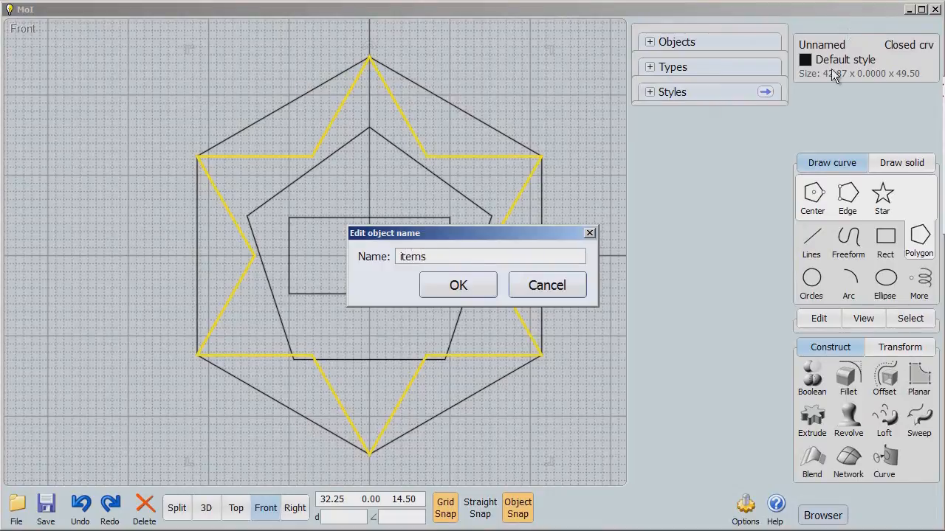
{"action": "key", "text": "Backspace"}
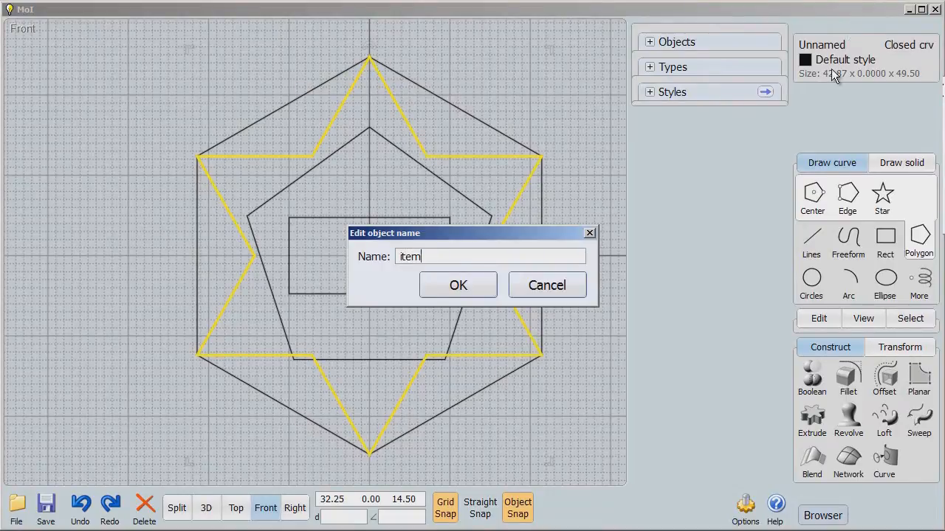
{"action": "left_click", "coordinate": [457, 285]}
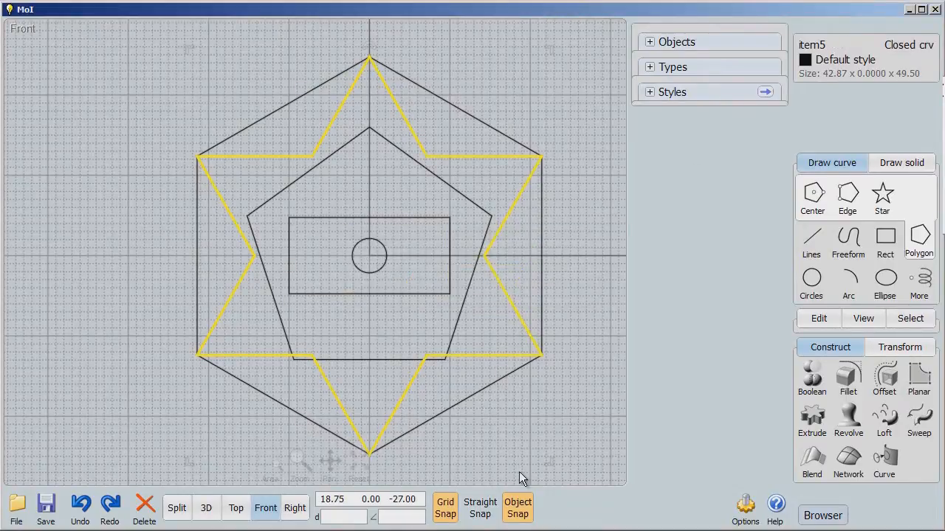
{"action": "left_click", "coordinate": [294, 508]}
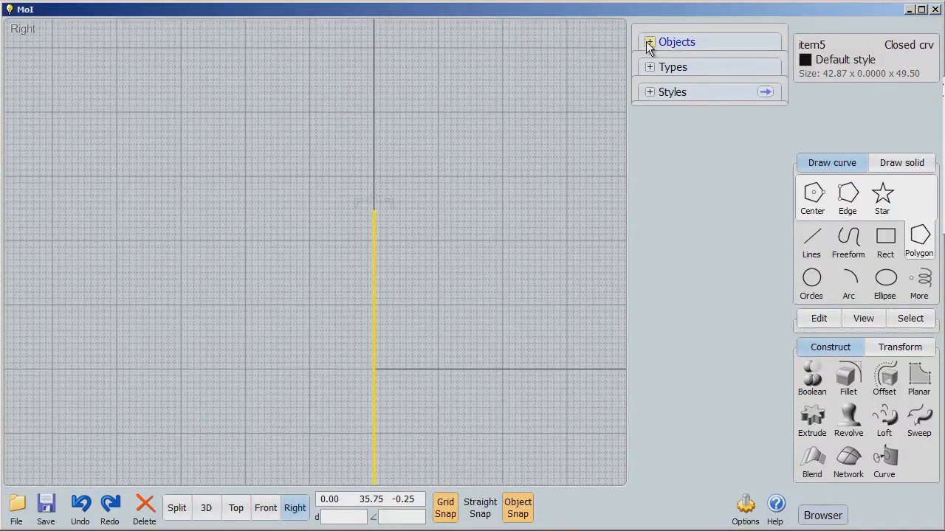
- Select the star item5 from the Objects list and move it far back in depth
{"action": "left_click", "coordinate": [649, 42]}
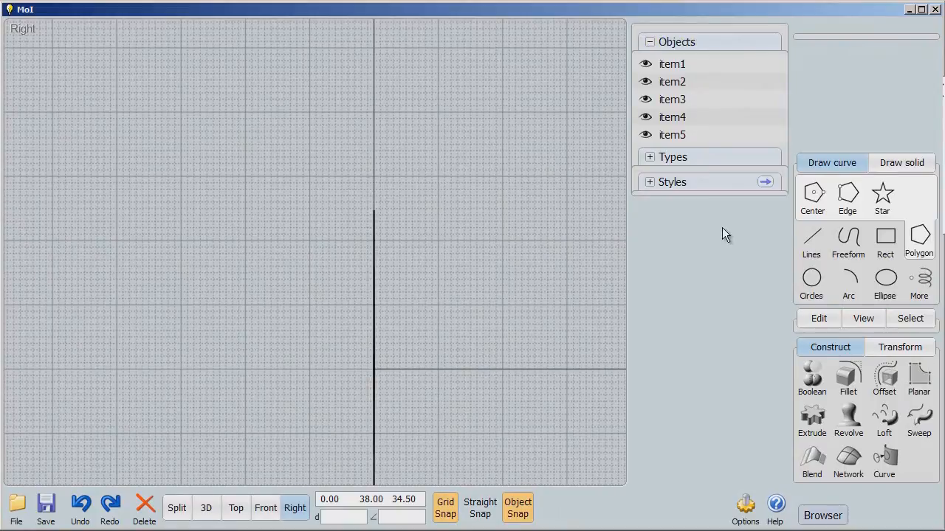
{"action": "left_click", "coordinate": [671, 134]}
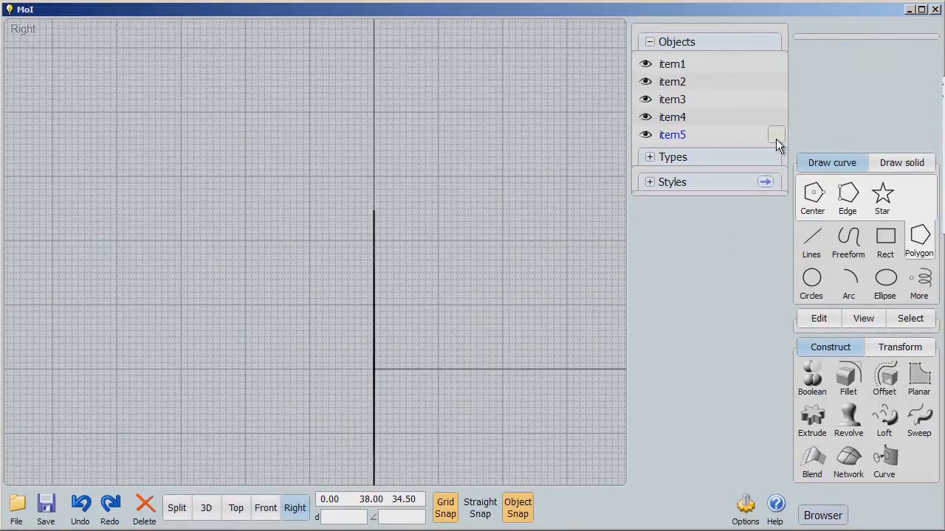
{"action": "left_click", "coordinate": [776, 134]}
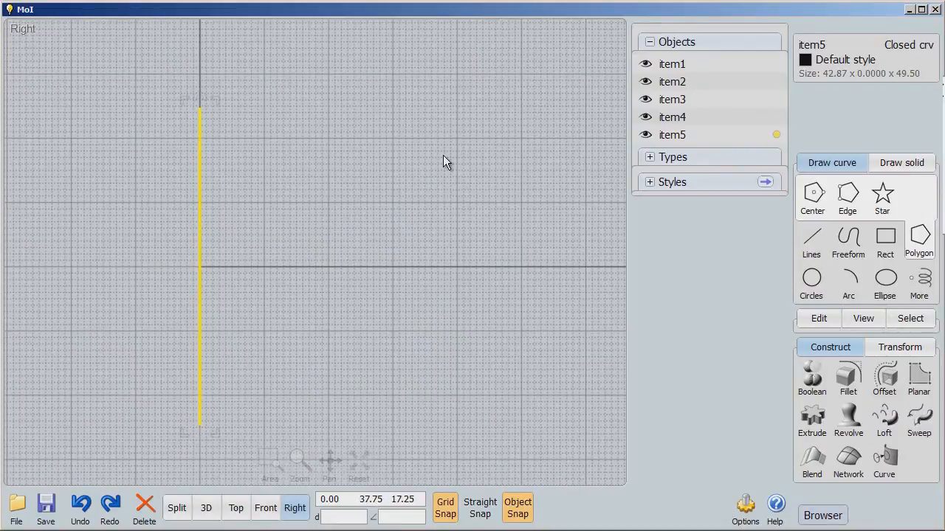
{"action": "left_click", "coordinate": [900, 347]}
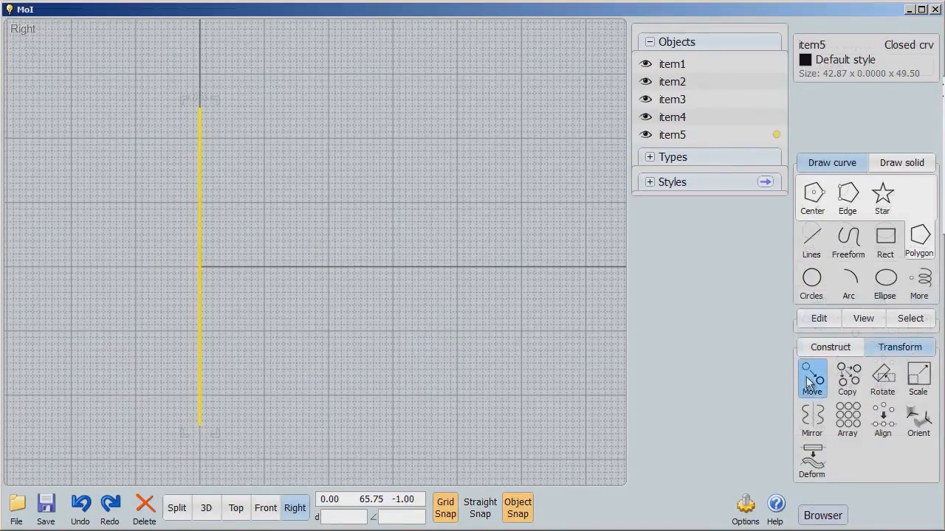
{"action": "left_click", "coordinate": [812, 377]}
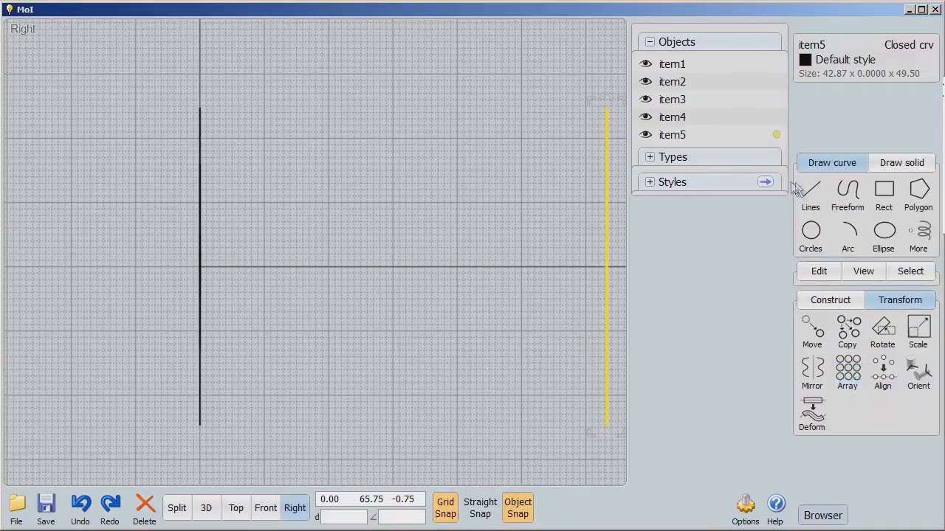
{"action": "left_click", "coordinate": [775, 117]}
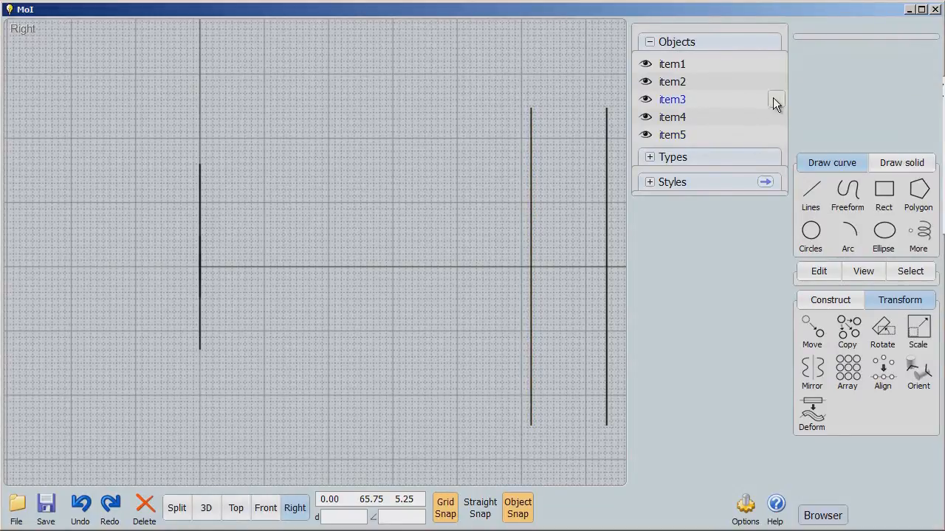
- Select the pentagon item3 and move the rectangle item2 just beside the circle
{"action": "left_click", "coordinate": [811, 331]}
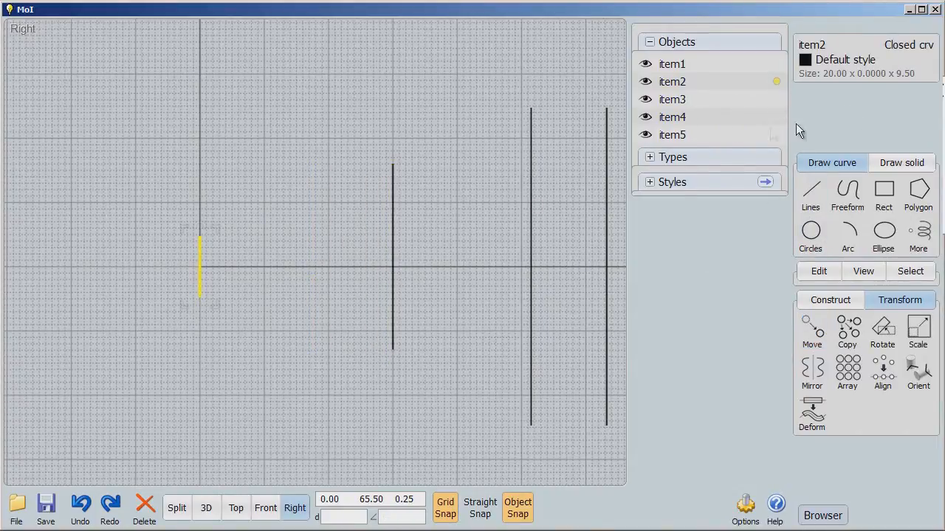
{"action": "left_click", "coordinate": [812, 330]}
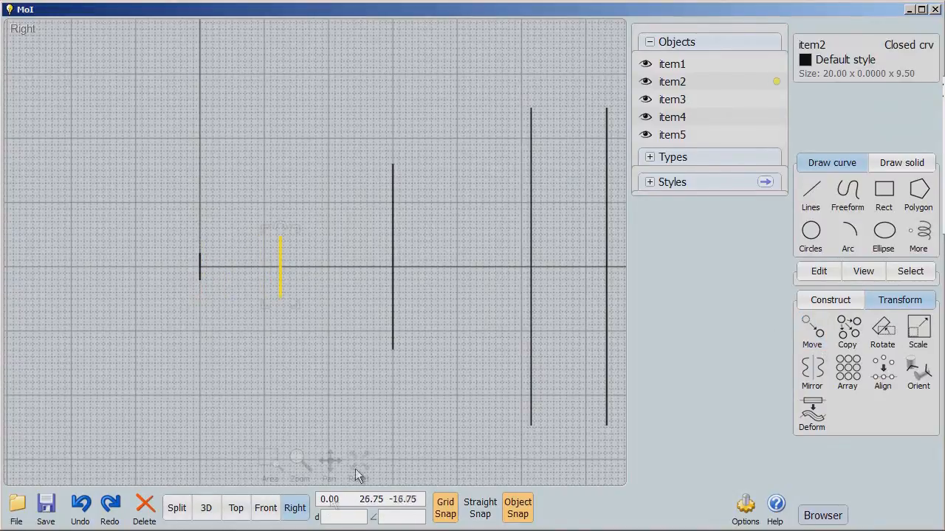
{"action": "left_click", "coordinate": [205, 508]}
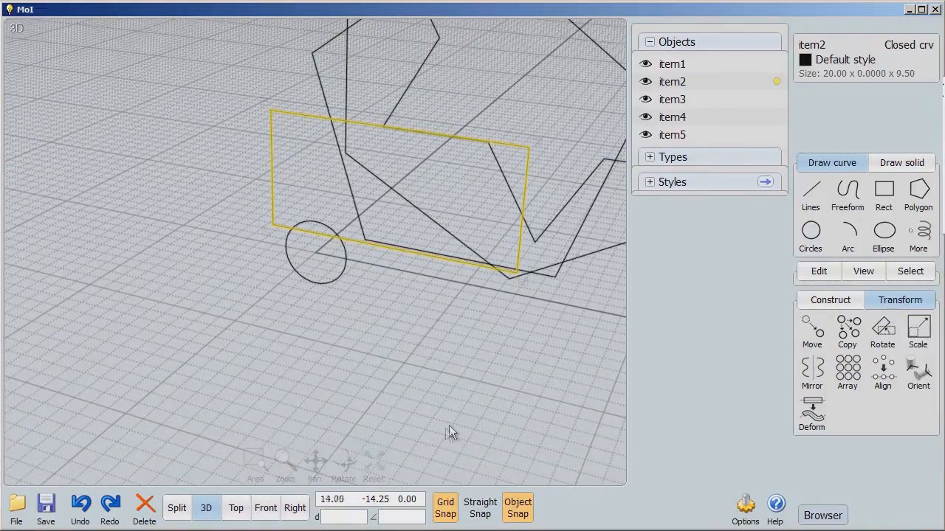
- View the staggered stack in 3D with item1 through item5 selected together
{"action": "left_click", "coordinate": [373, 465]}
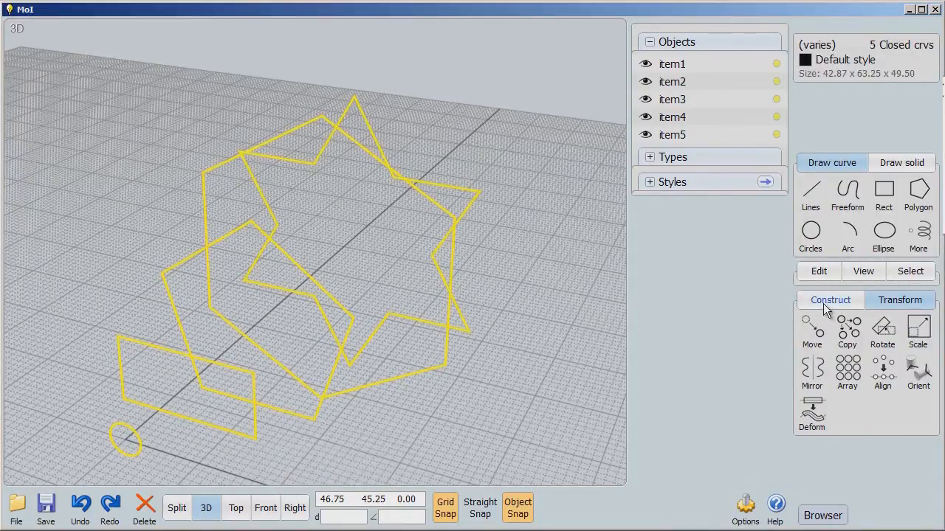
- Loft the five curves in Normal style, orbit with open ends, then re-cap the ends
{"action": "left_click", "coordinate": [884, 376]}
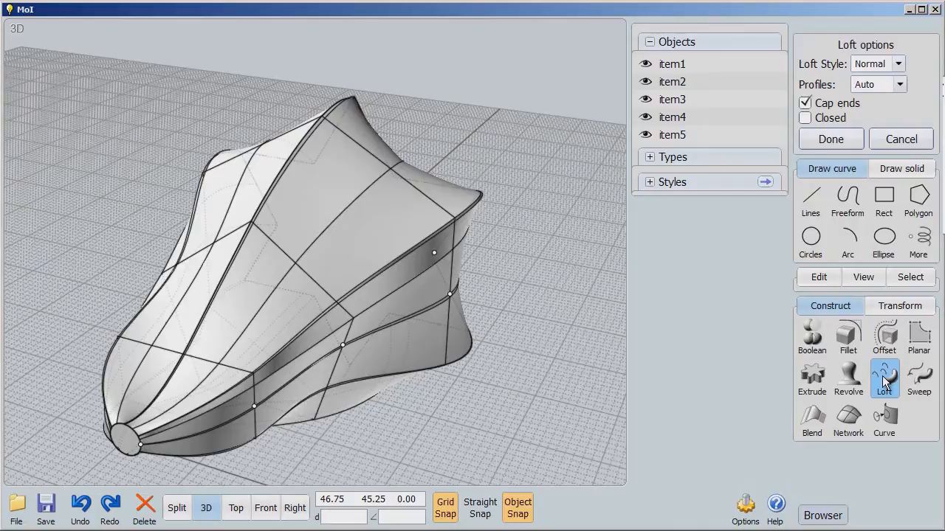
{"action": "mouse_move", "coordinate": [848, 380]}
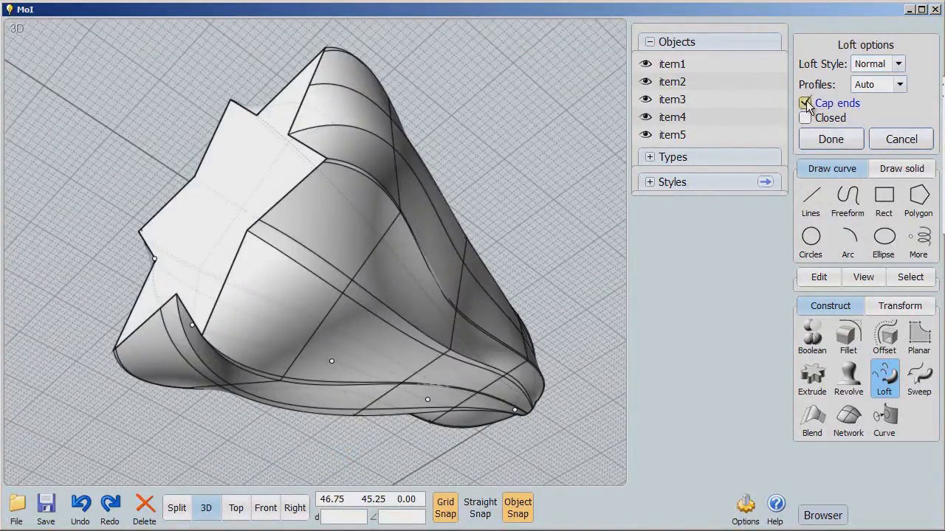
{"action": "left_click", "coordinate": [805, 103]}
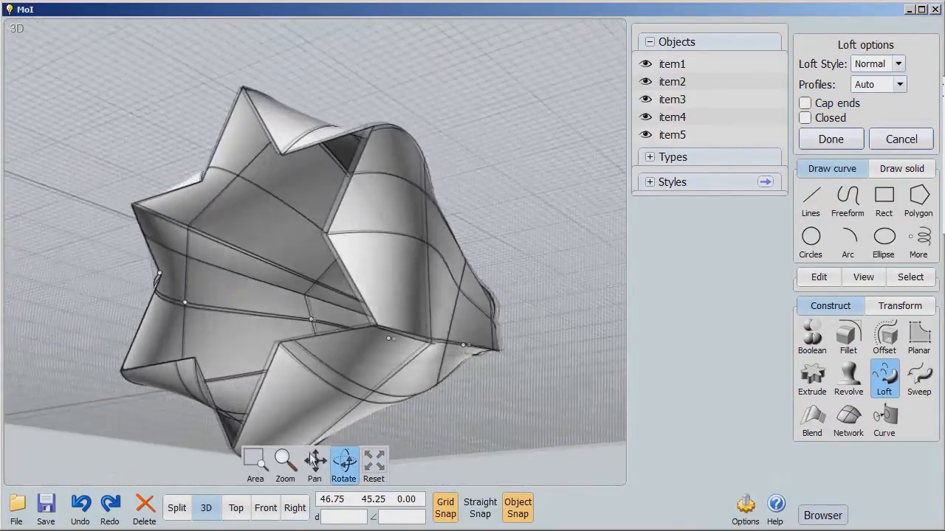
{"action": "left_click_drag", "start_coordinate": [310, 280], "coordinate": [347, 451]}
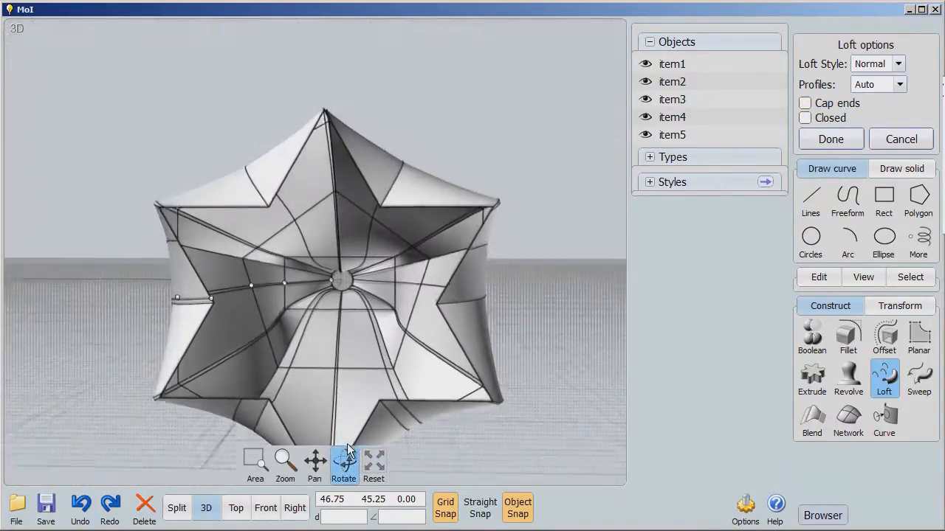
{"action": "left_click_drag", "start_coordinate": [347, 450], "coordinate": [424, 470]}
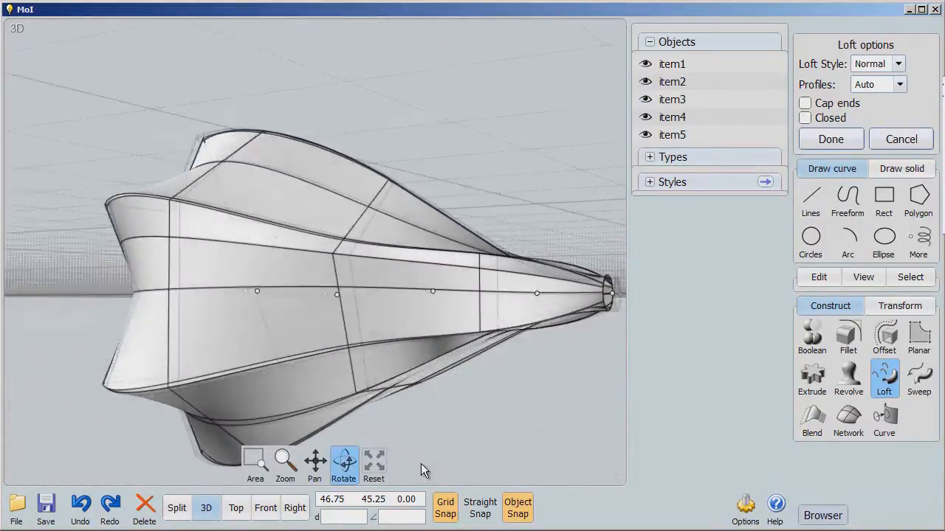
{"action": "left_click", "coordinate": [804, 102]}
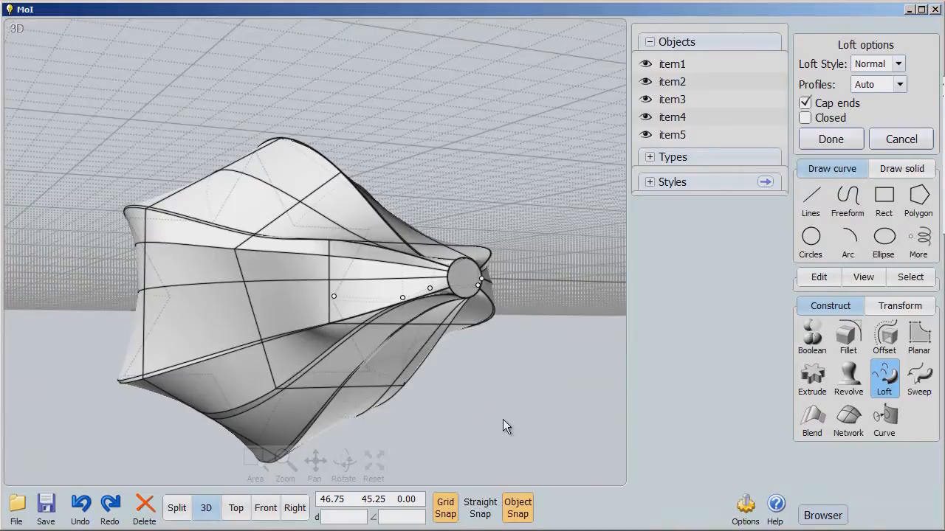
{"action": "mouse_move", "coordinate": [715, 311]}
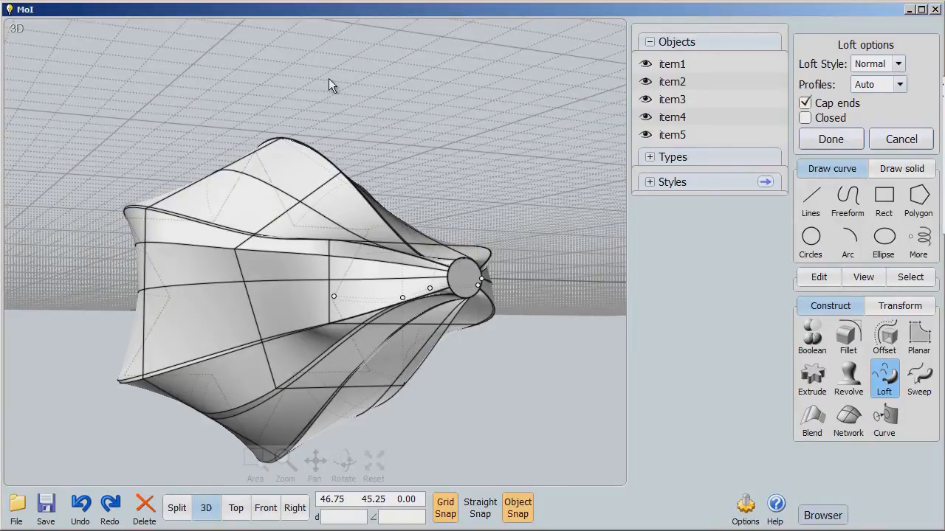
- Preview the capped loft in Loose style, comparing it against the Straight style
{"action": "left_click", "coordinate": [645, 99]}
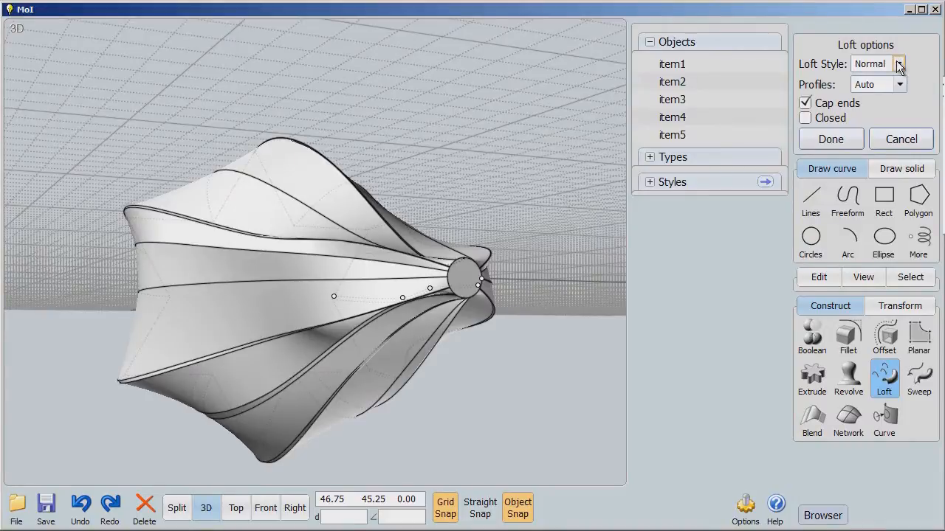
{"action": "left_click", "coordinate": [876, 63]}
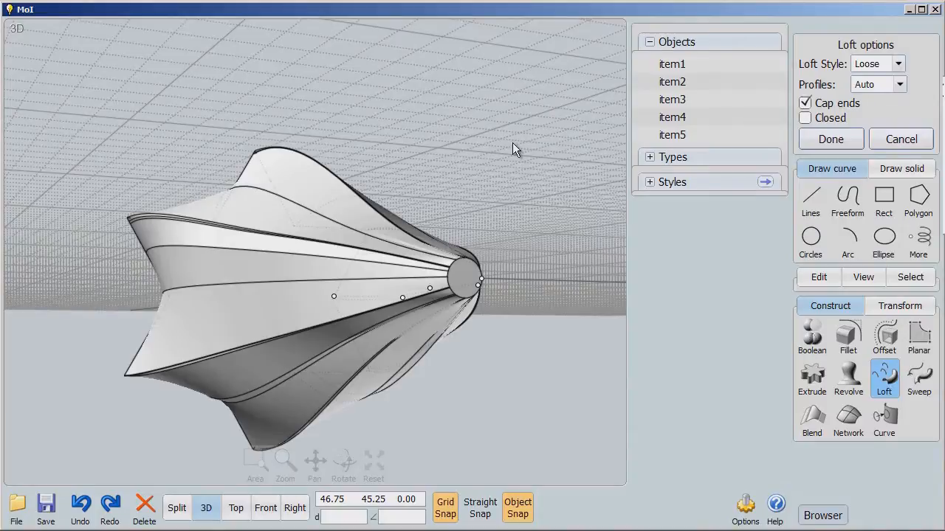
{"action": "left_click", "coordinate": [671, 81]}
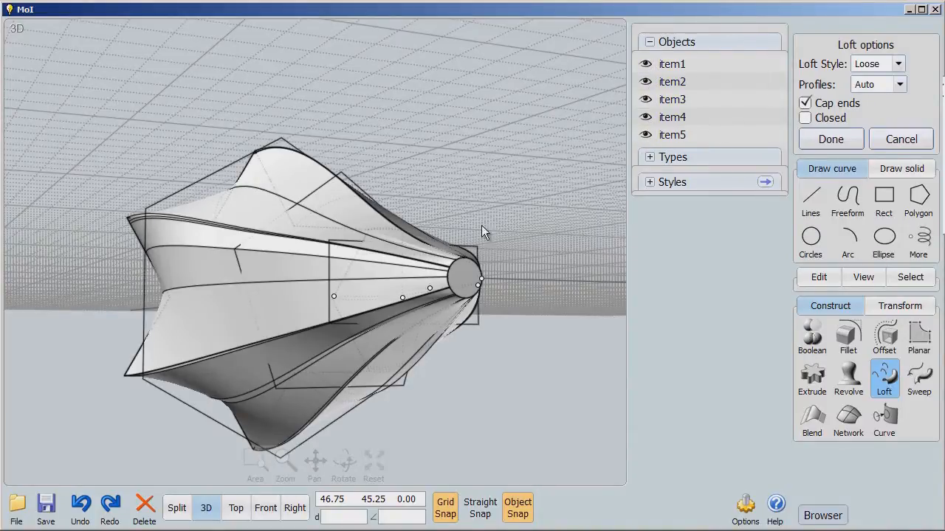
{"action": "mouse_move", "coordinate": [601, 296]}
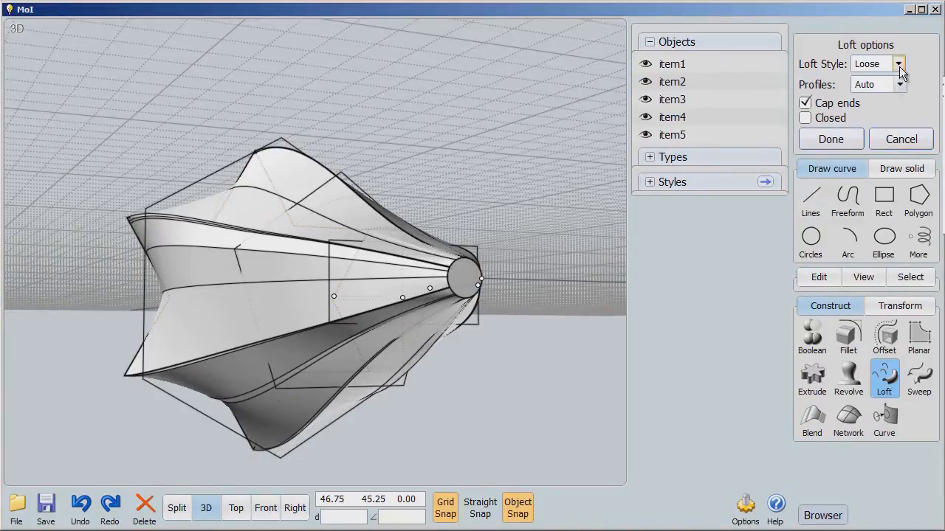
{"action": "left_click", "coordinate": [876, 63]}
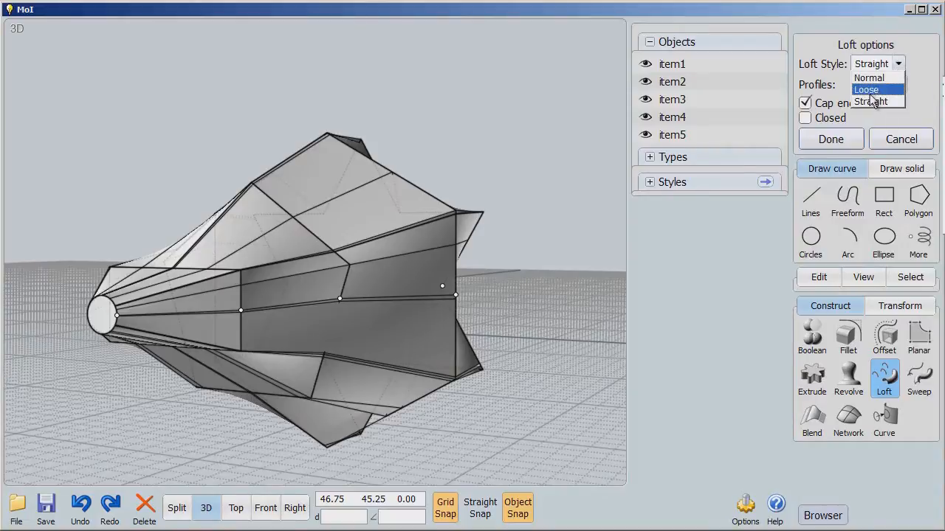
{"action": "left_click", "coordinate": [865, 90]}
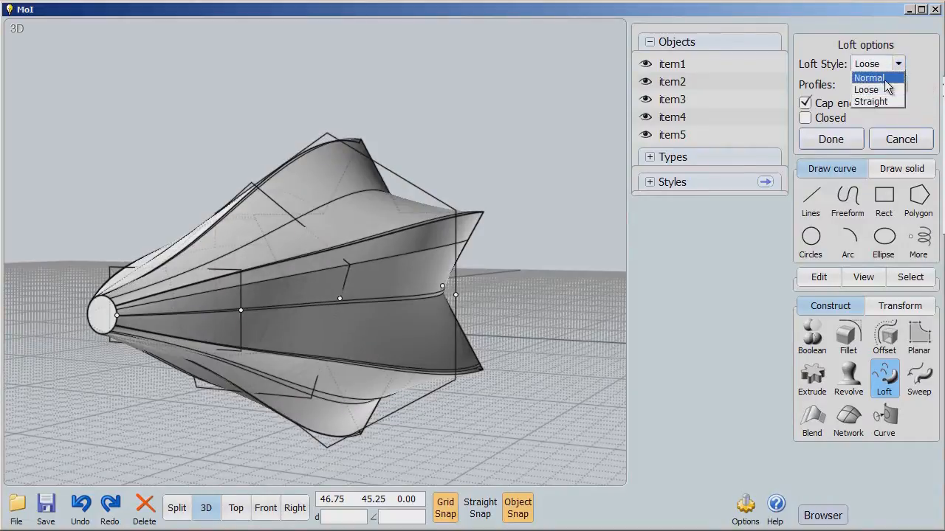
- Set Normal loft style and try the Exact, Refit and 10-point profile options
{"action": "left_click", "coordinate": [869, 78]}
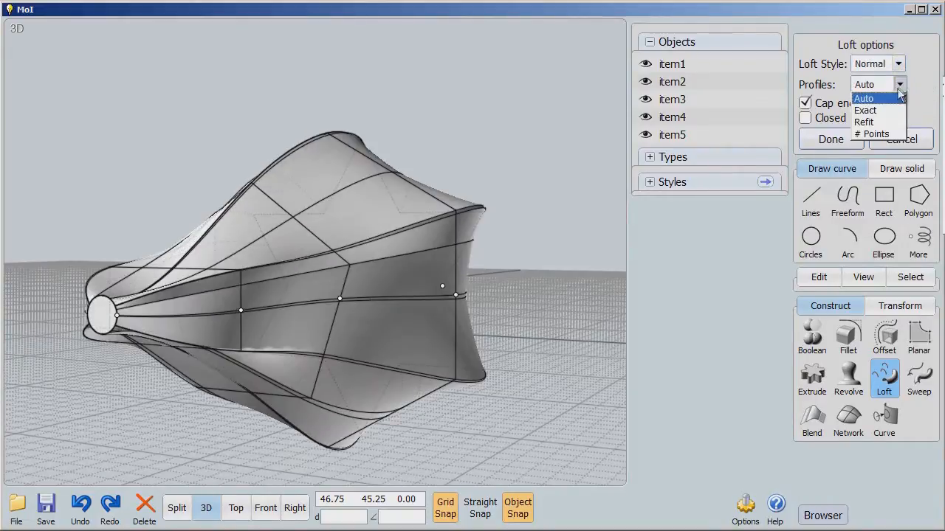
{"action": "left_click", "coordinate": [864, 110]}
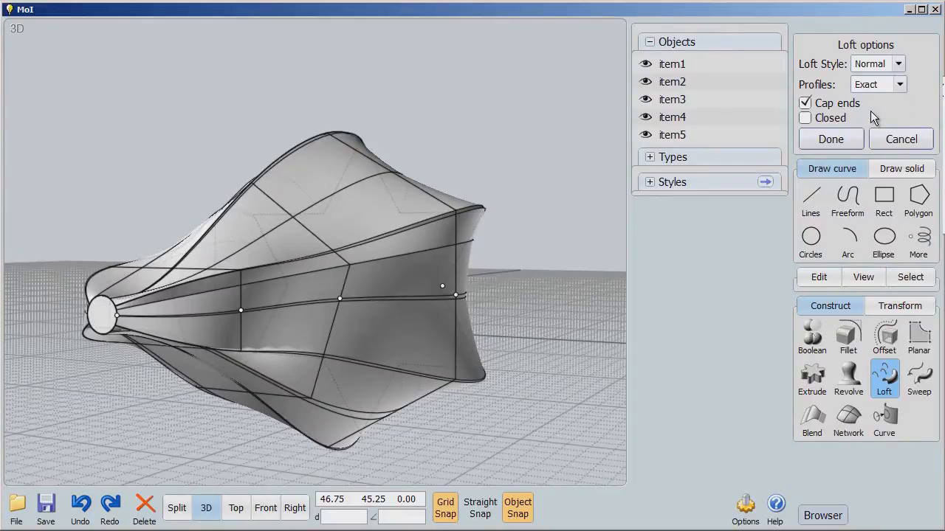
{"action": "left_click", "coordinate": [899, 83]}
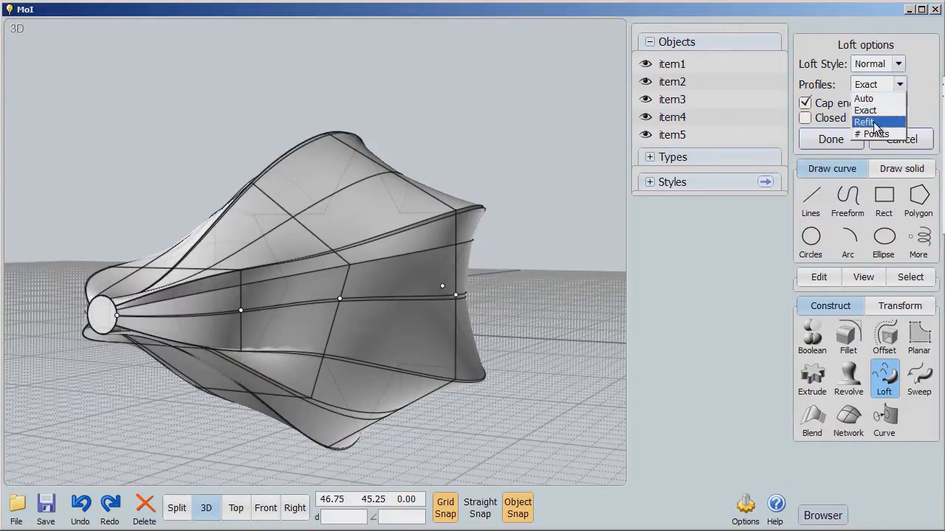
{"action": "left_click", "coordinate": [864, 122]}
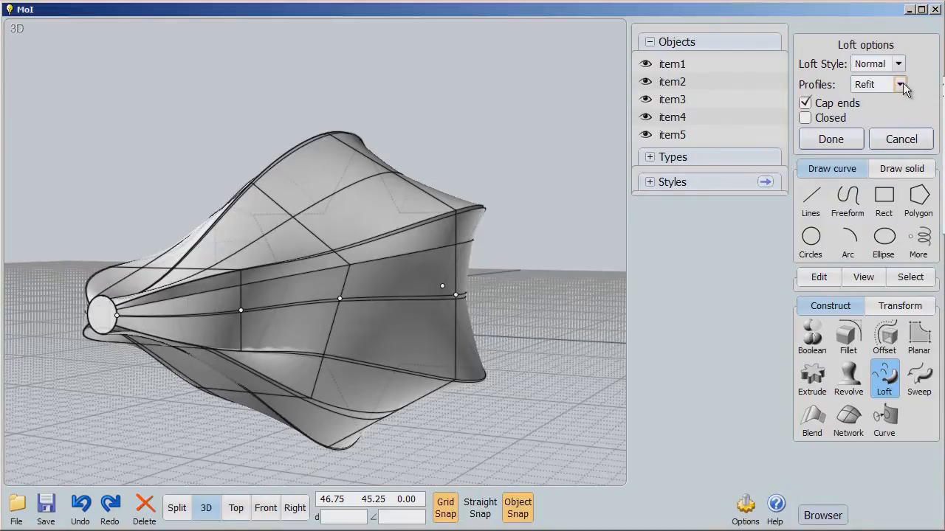
{"action": "left_click", "coordinate": [906, 84]}
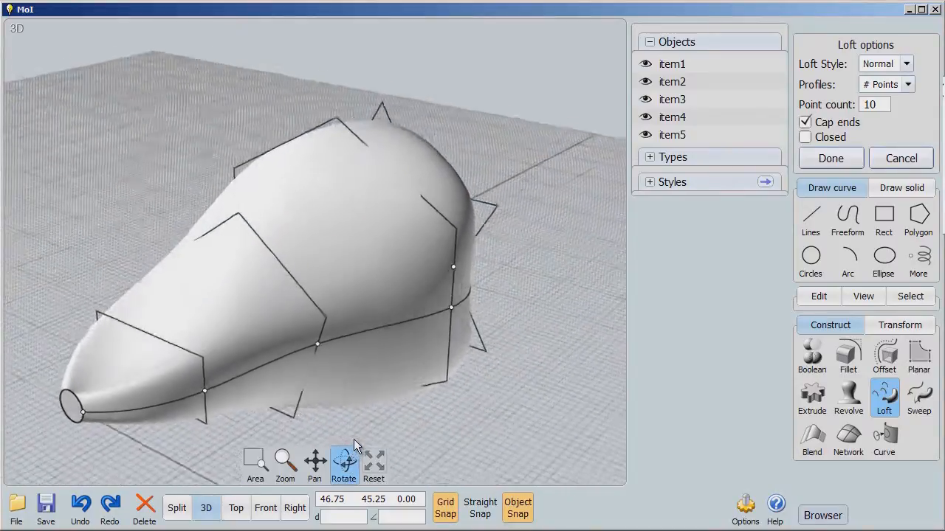
- Orbit around the smooth lofted solid and toggle Cap ends before discarding the loft
{"action": "left_click_drag", "start_coordinate": [354, 443], "coordinate": [346, 509]}
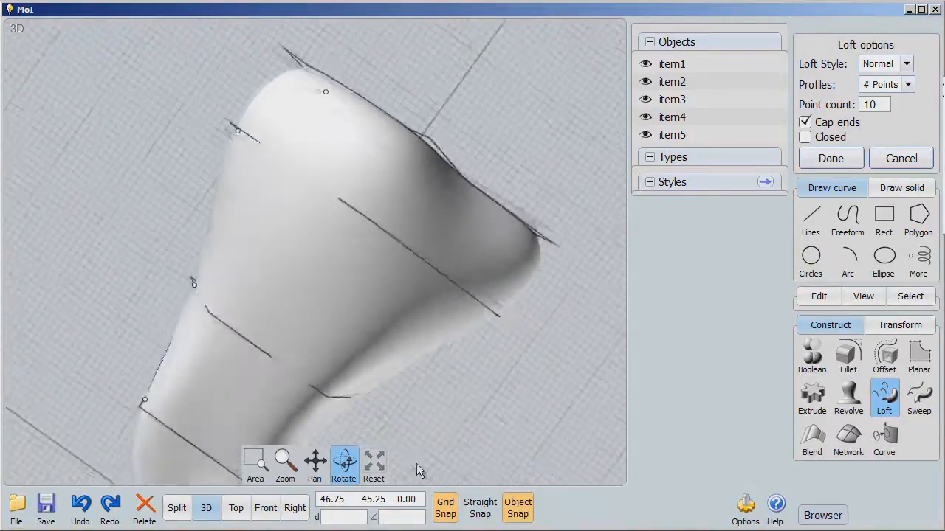
{"action": "left_click_drag", "start_coordinate": [417, 469], "coordinate": [409, 425]}
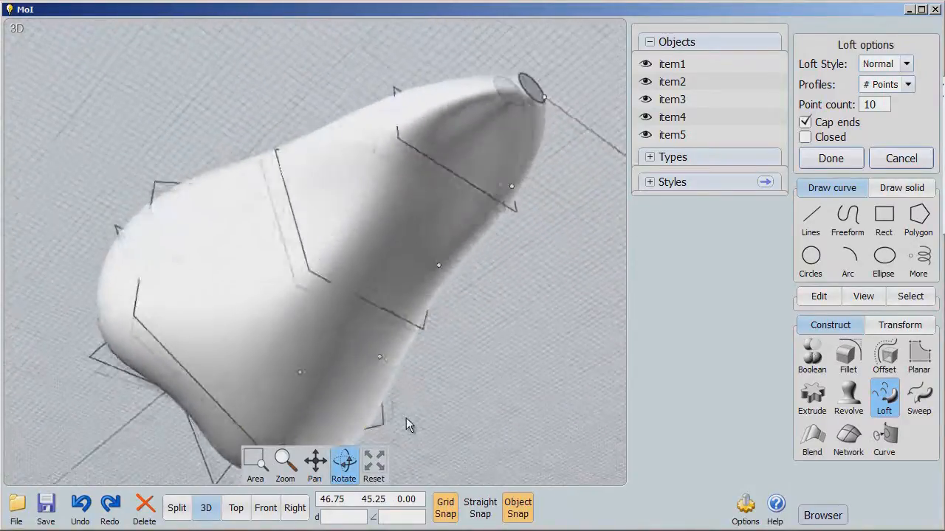
{"action": "left_click_drag", "start_coordinate": [409, 424], "coordinate": [403, 468]}
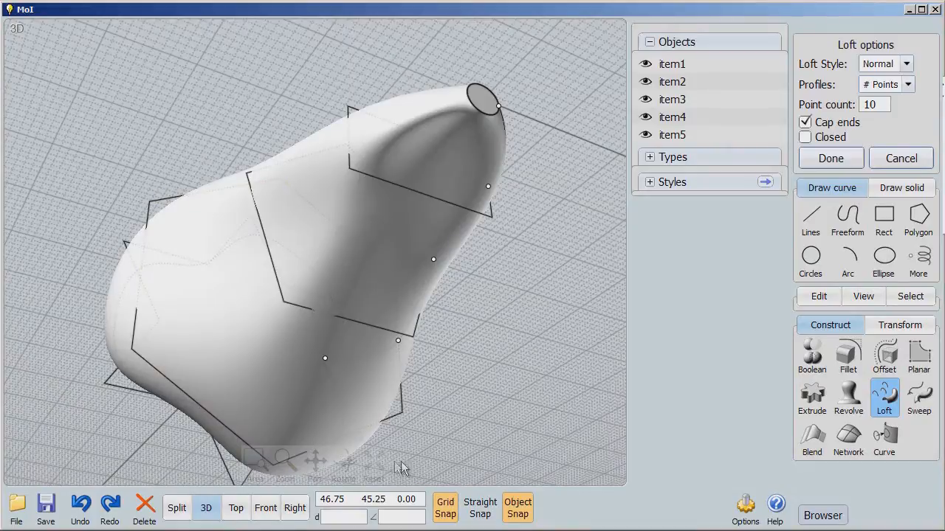
{"action": "left_click_drag", "start_coordinate": [403, 469], "coordinate": [336, 451]}
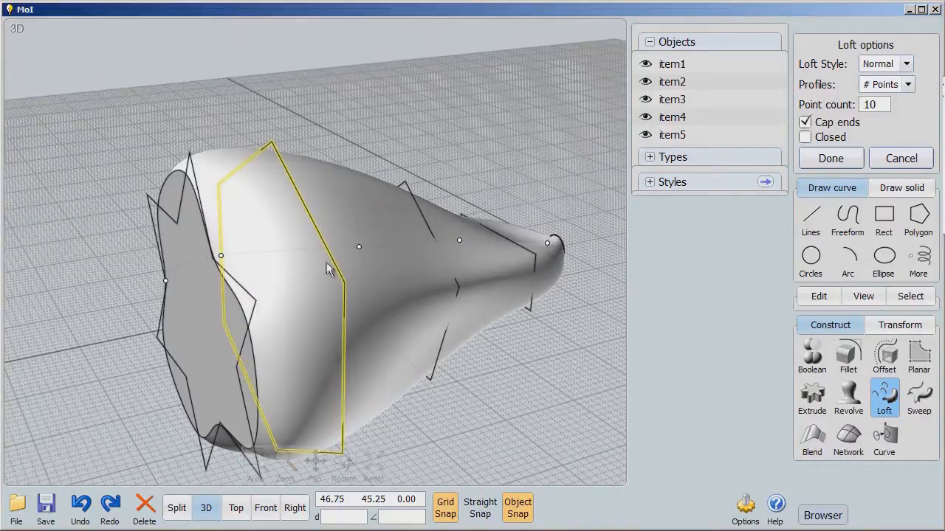
{"action": "mouse_move", "coordinate": [435, 418]}
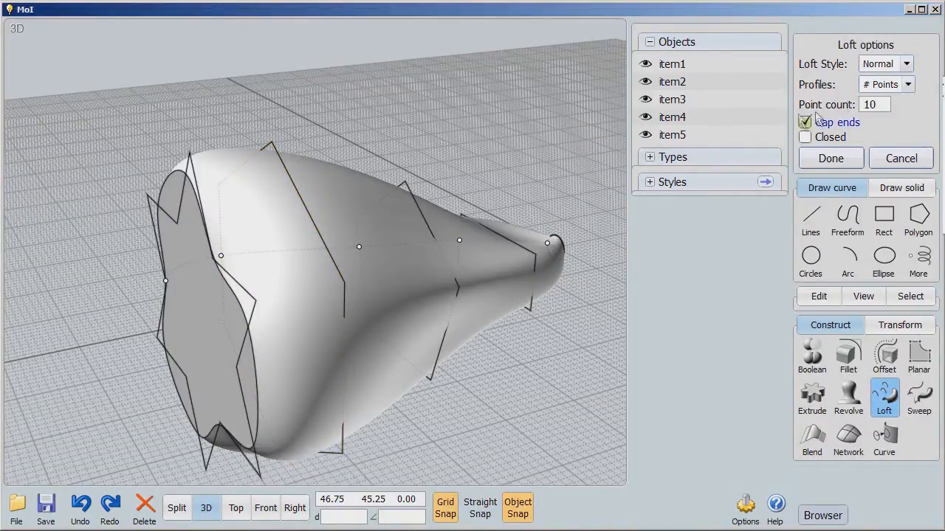
{"action": "left_click", "coordinate": [884, 63]}
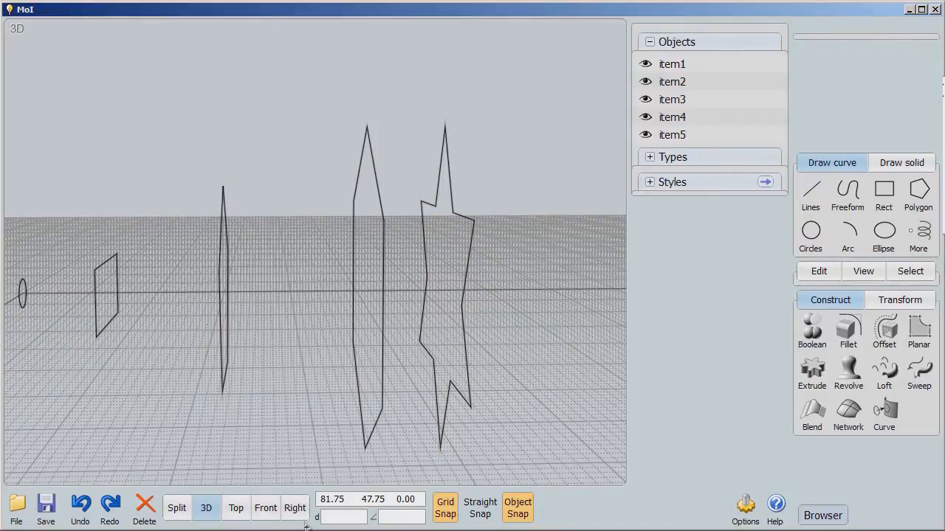
- In Right view, rotate the star profile diagonally, then loft all five curves
{"action": "left_click", "coordinate": [294, 508]}
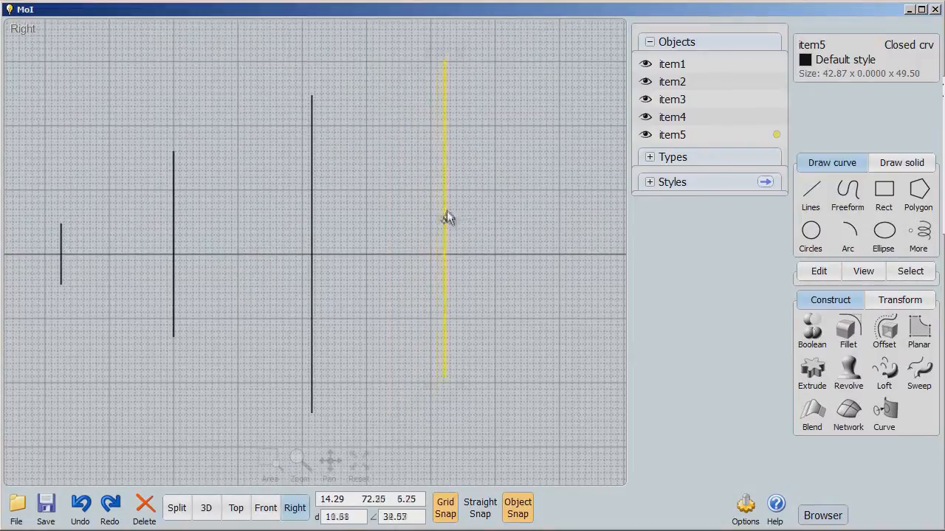
{"action": "left_click", "coordinate": [900, 299]}
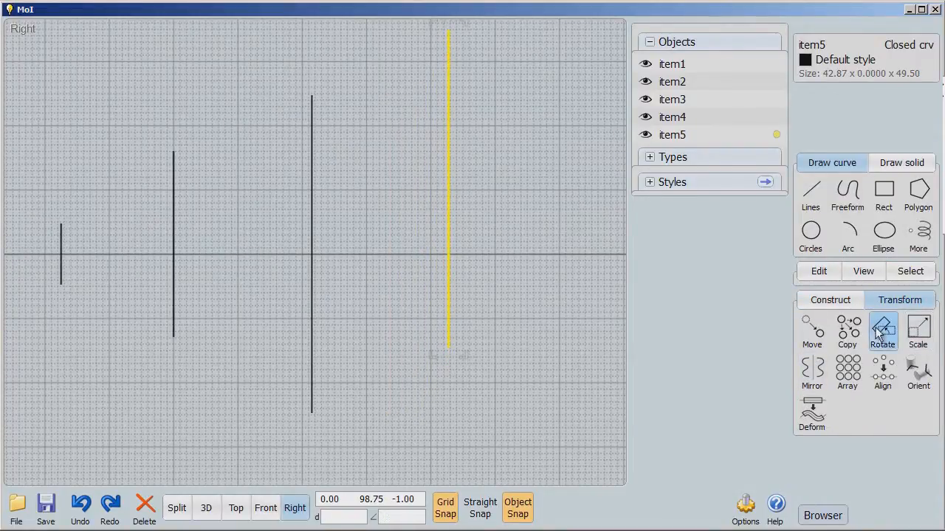
{"action": "left_click", "coordinate": [883, 330]}
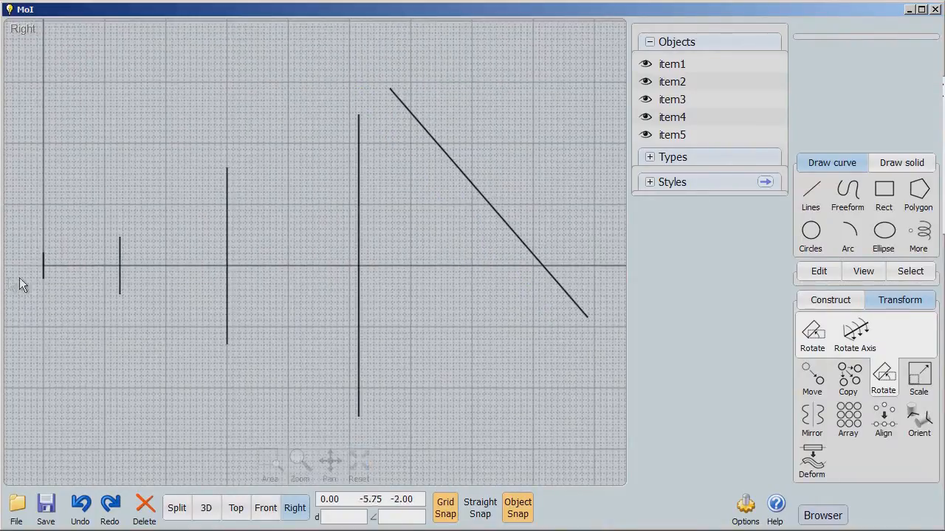
{"action": "left_click", "coordinate": [44, 266]}
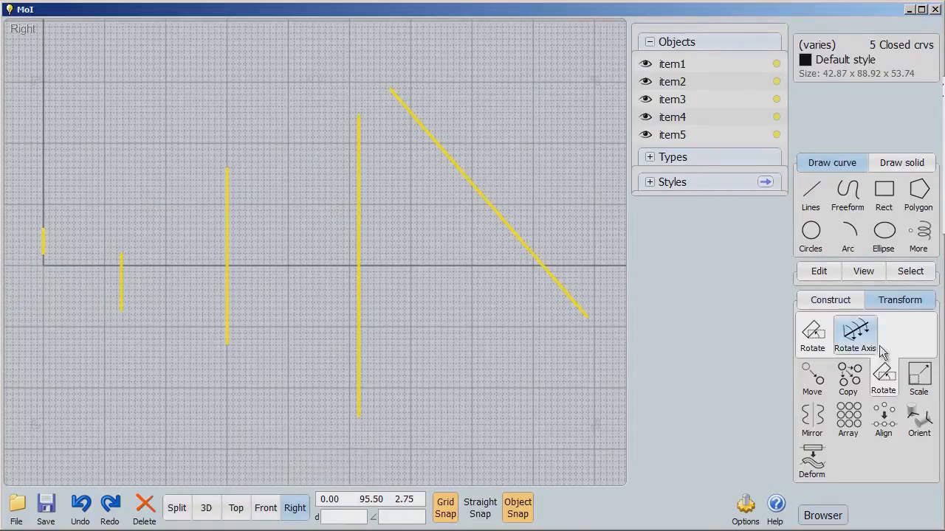
{"action": "left_click", "coordinate": [883, 399]}
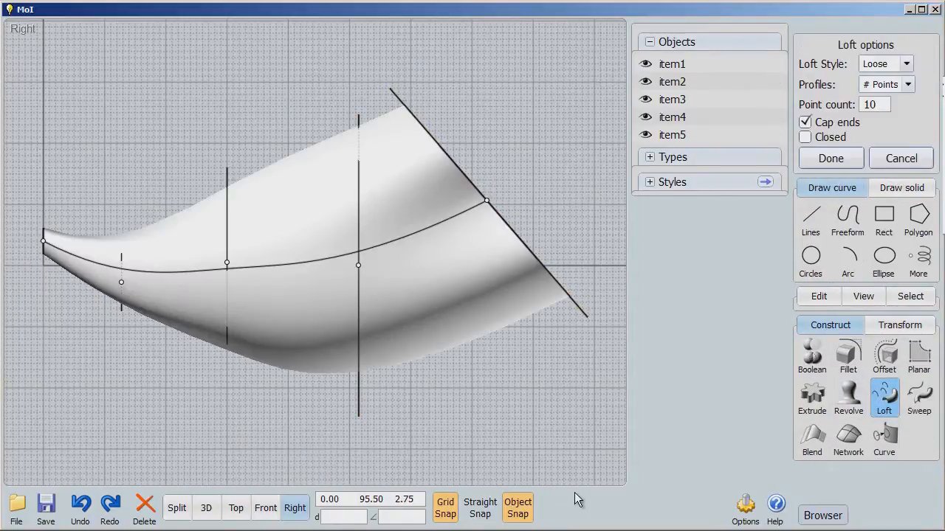
- Preview the loft in Normal style with Auto profiles and orbit it in 3D view
{"action": "left_click", "coordinate": [907, 63]}
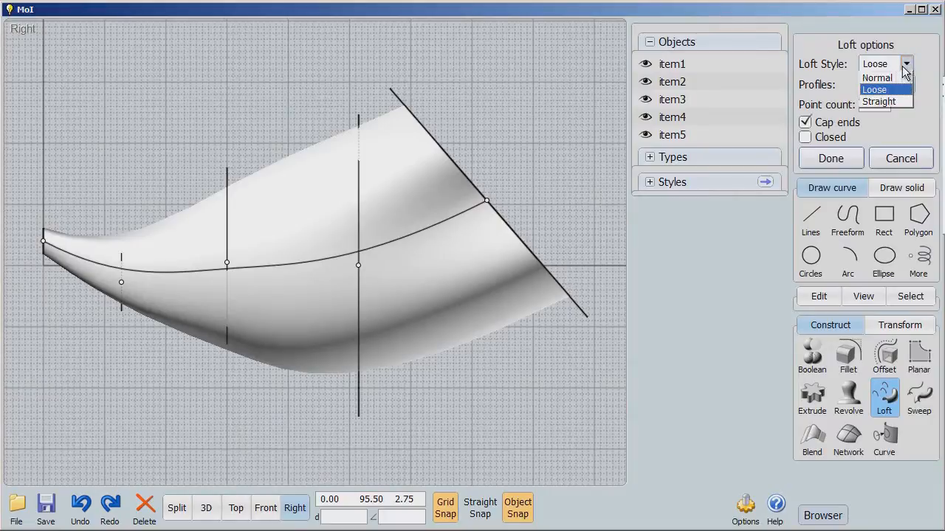
{"action": "left_click", "coordinate": [876, 78]}
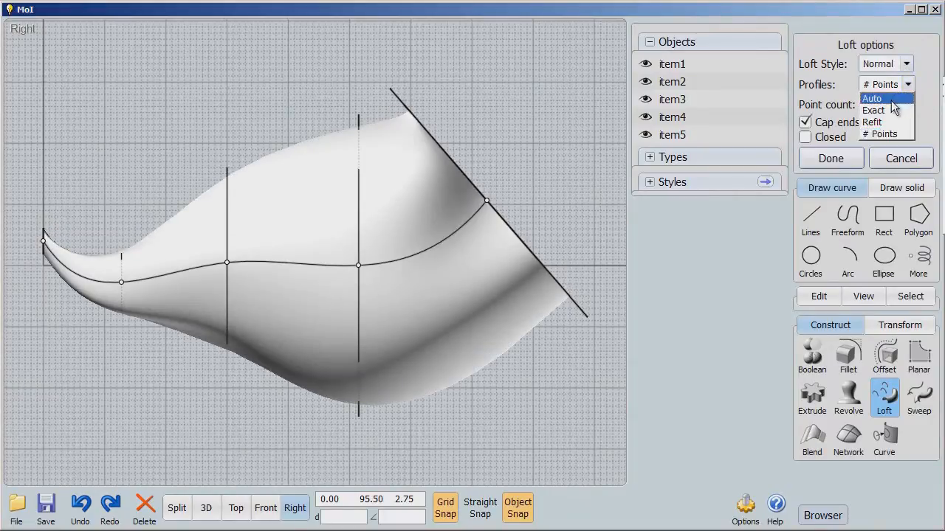
{"action": "left_click", "coordinate": [872, 98]}
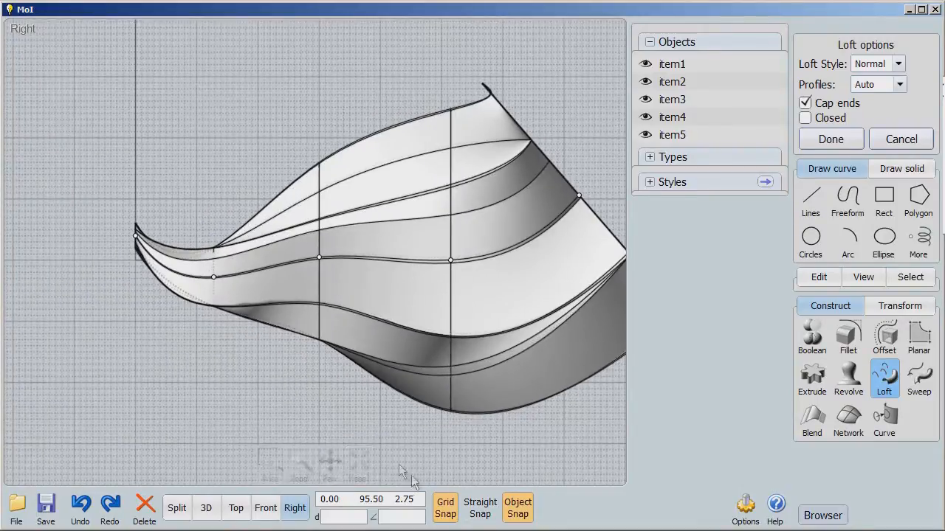
{"action": "left_click", "coordinate": [206, 507]}
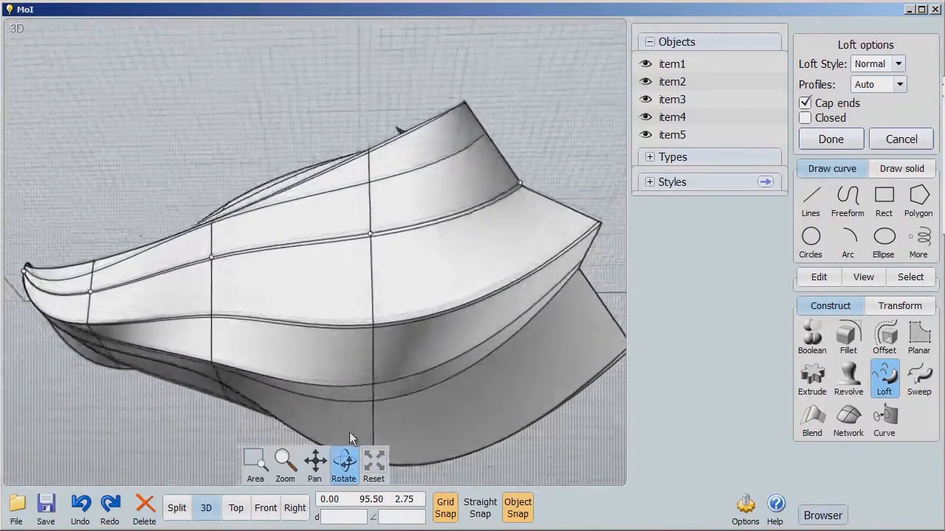
{"action": "left_click_drag", "start_coordinate": [351, 437], "coordinate": [419, 463]}
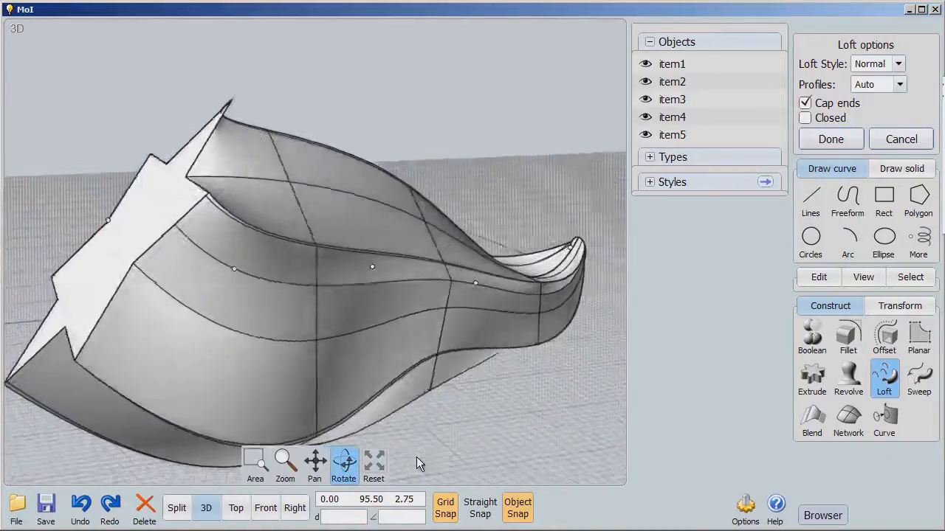
- Switch the loft to Loose style with profiles rebuilt at 10 points
{"action": "left_click", "coordinate": [899, 63]}
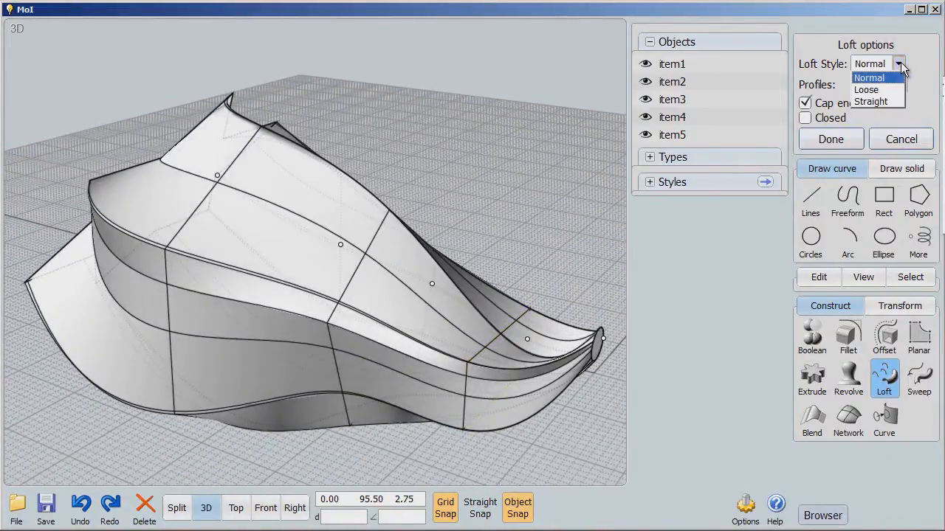
{"action": "left_click", "coordinate": [865, 90]}
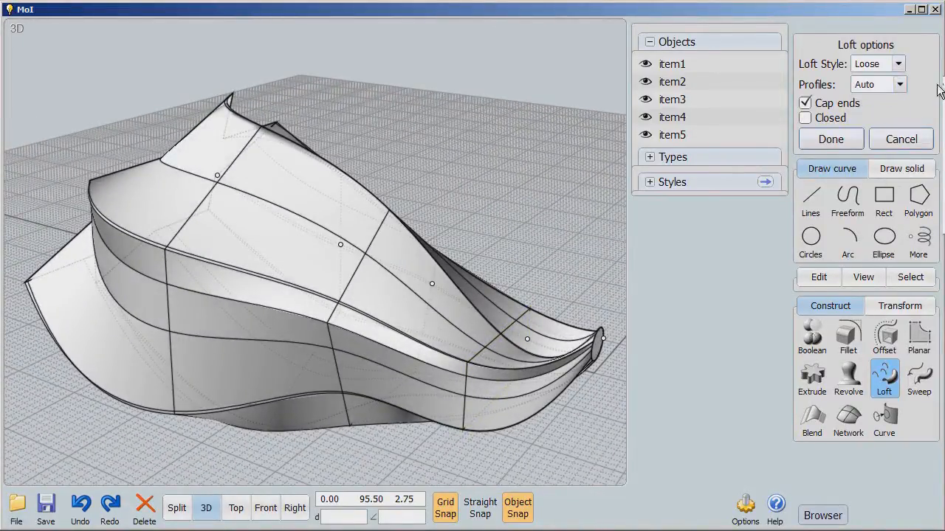
{"action": "left_click", "coordinate": [898, 84]}
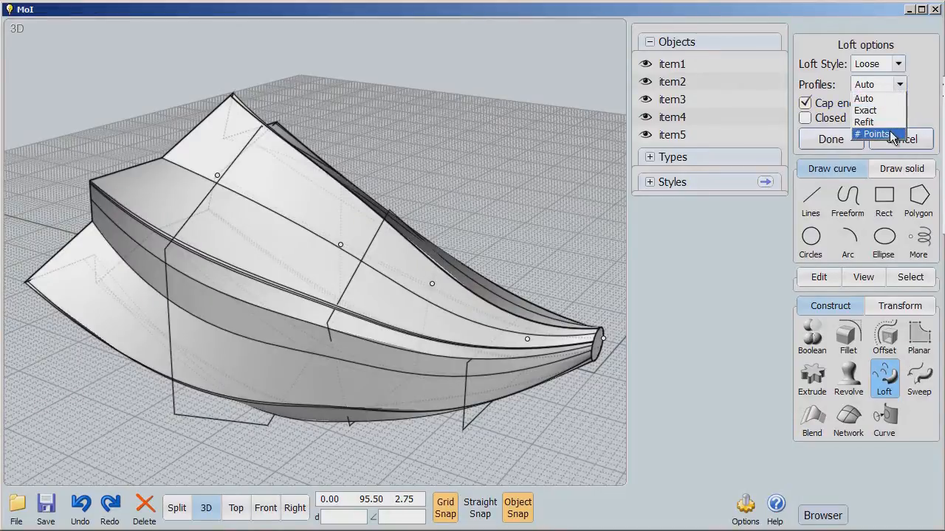
{"action": "left_click", "coordinate": [875, 133]}
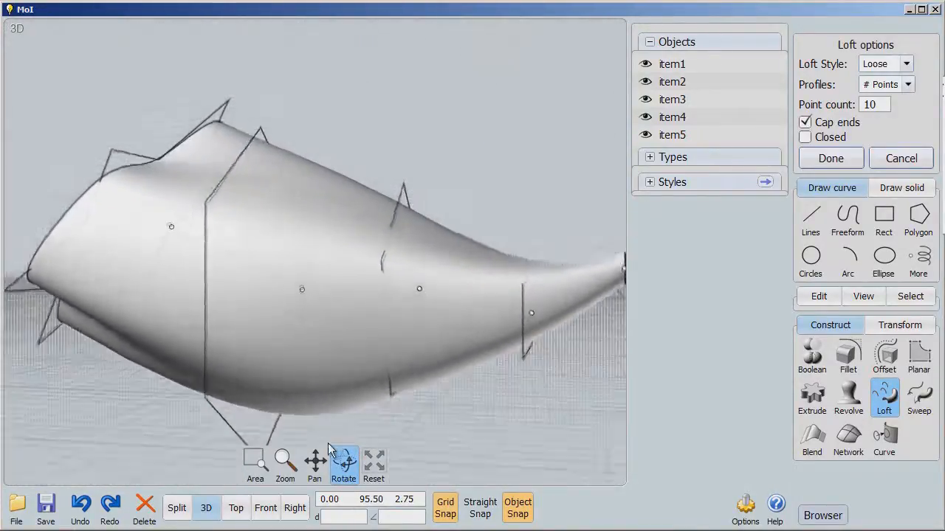
{"action": "left_click_drag", "start_coordinate": [329, 450], "coordinate": [340, 412]}
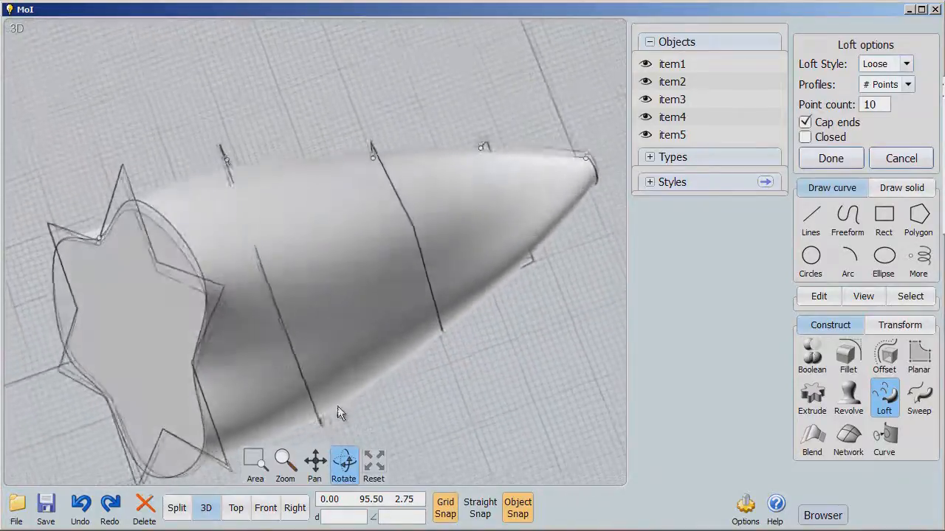
{"action": "left_click_drag", "start_coordinate": [339, 412], "coordinate": [354, 490]}
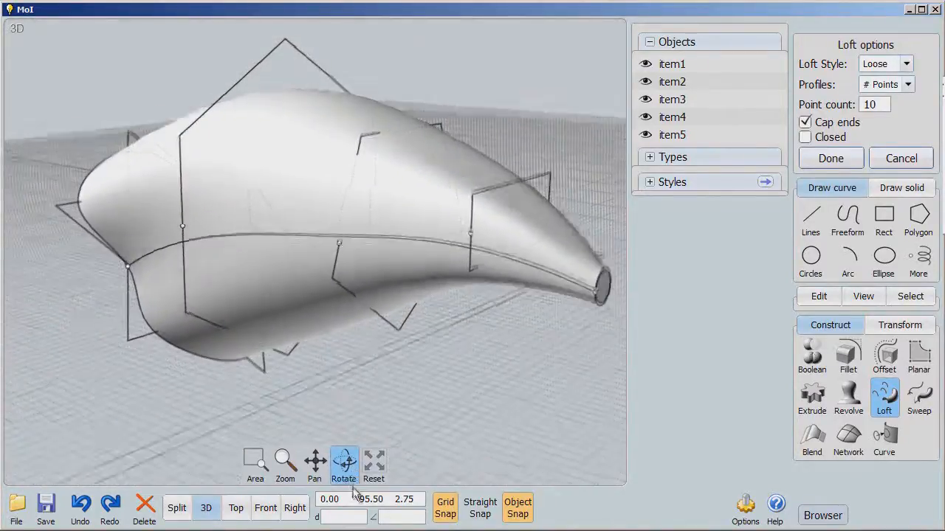